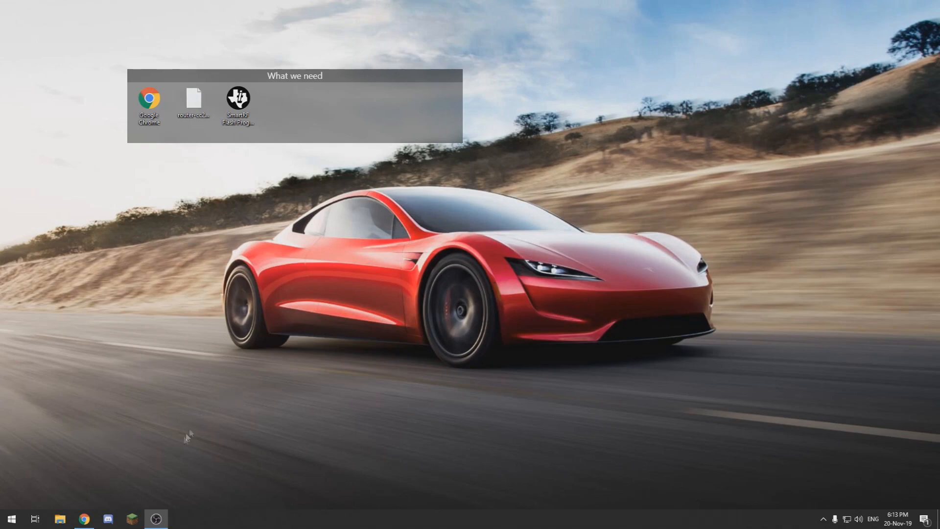
- Scroll the CC2530 router guide to '1. What do I need?' and check the AliExpress module listing
click(85, 519)
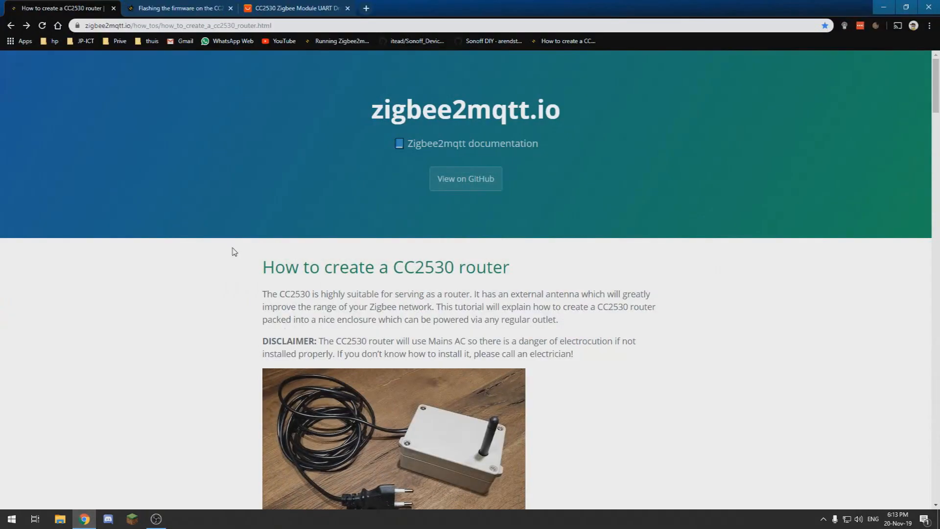
mouse_move(478, 117)
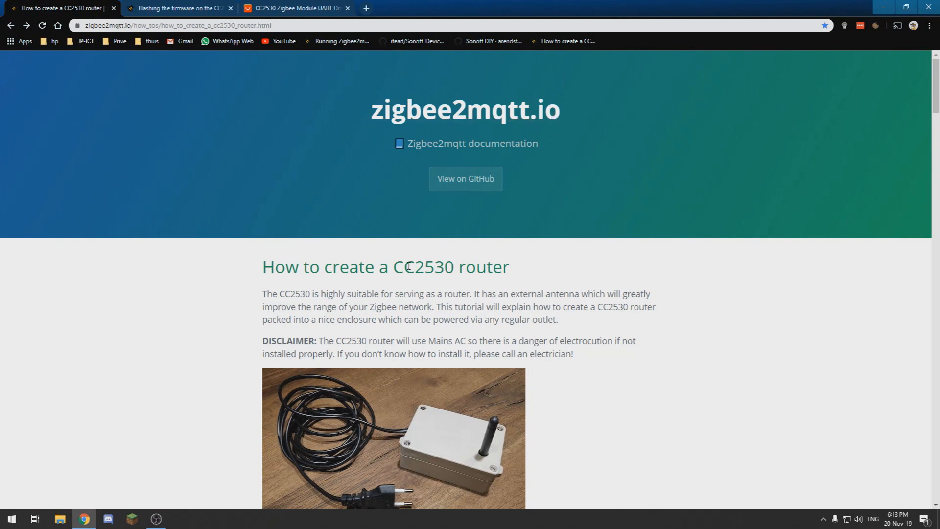
mouse_move(468, 275)
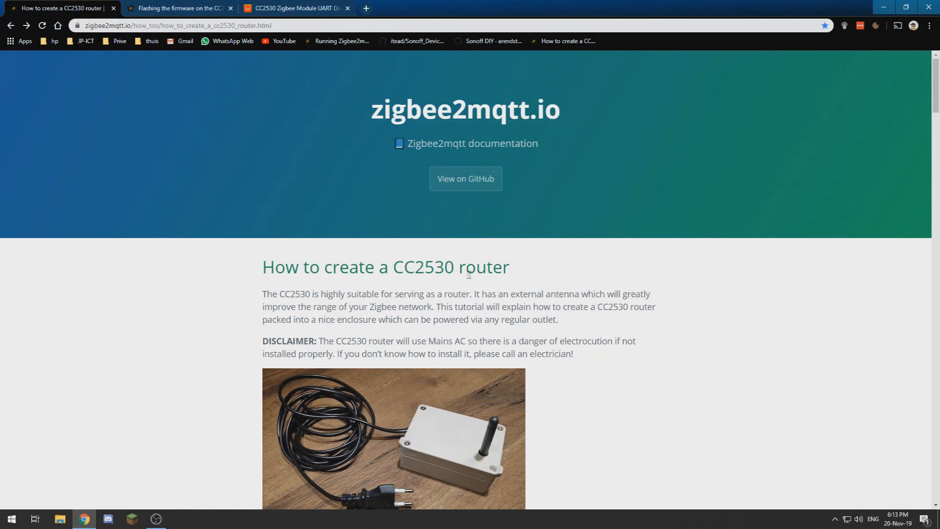
scroll(down, 3)
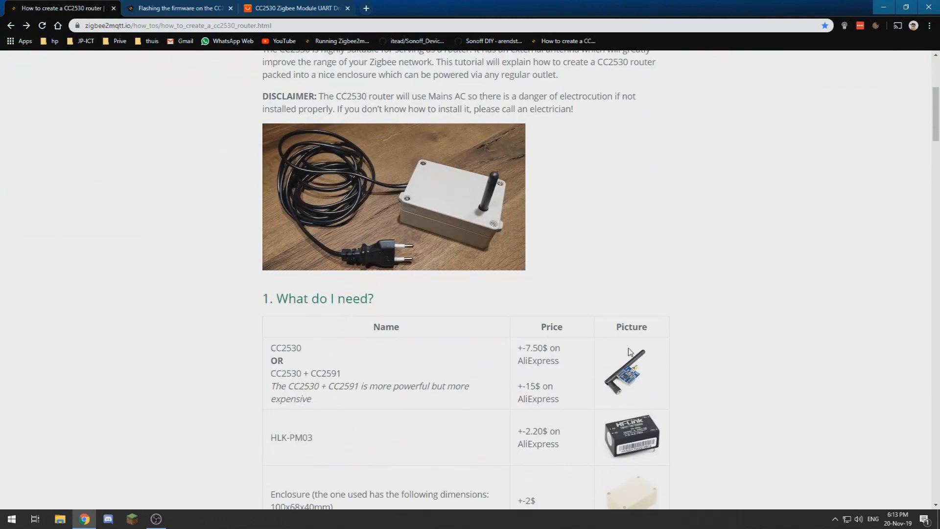
scroll(down, 3)
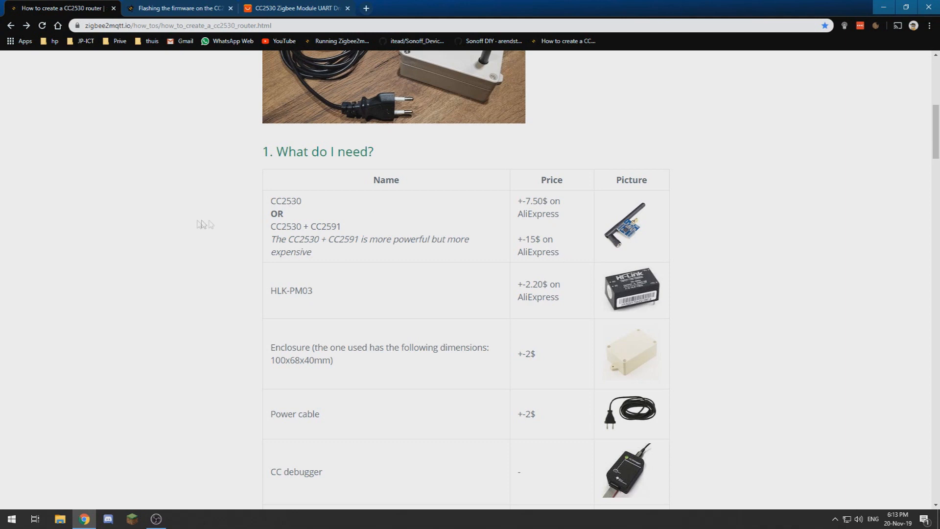
scroll(down, 3)
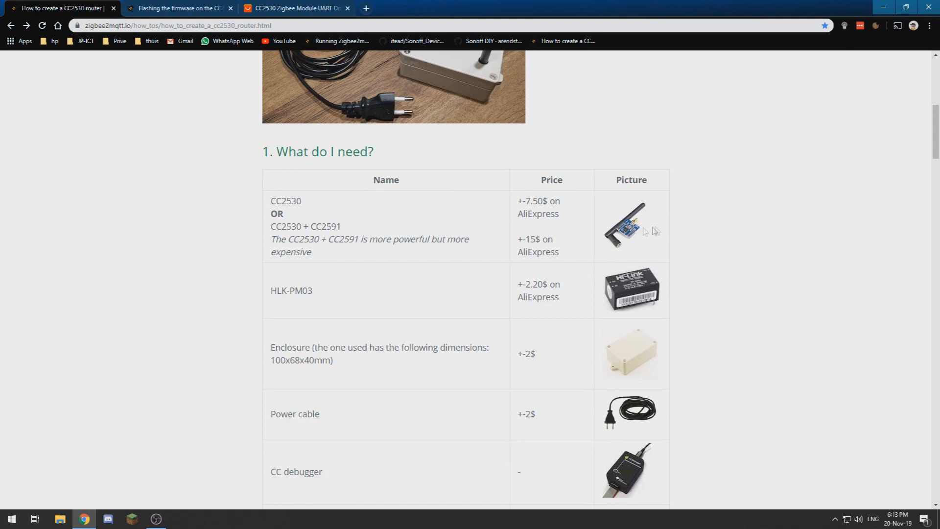
mouse_move(618, 439)
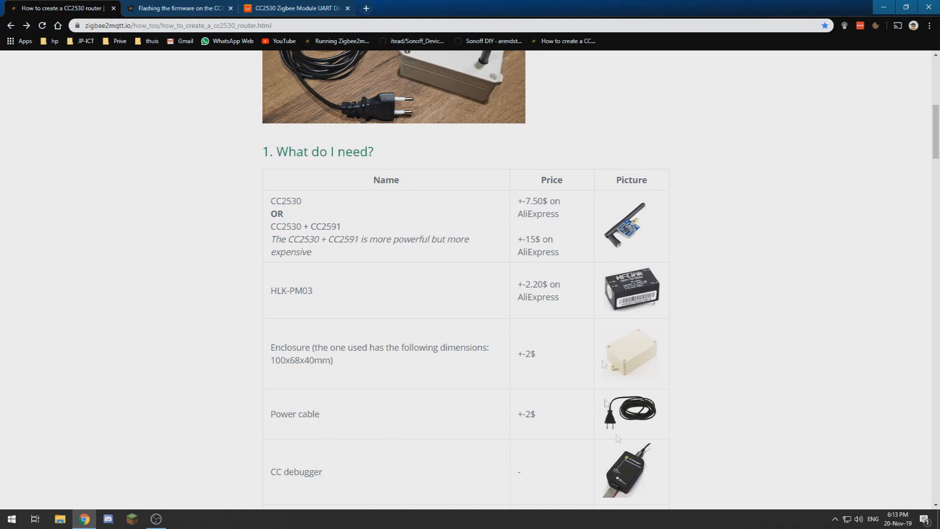
mouse_move(675, 382)
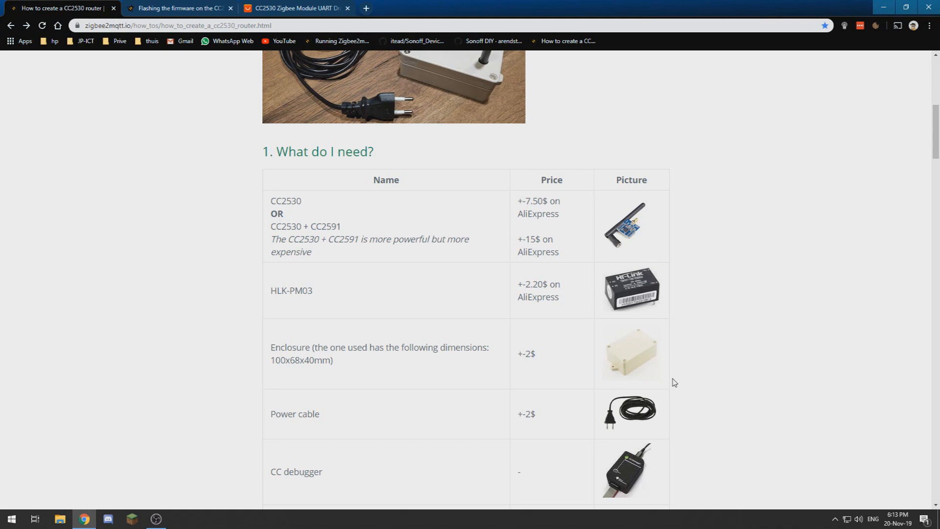
mouse_move(638, 321)
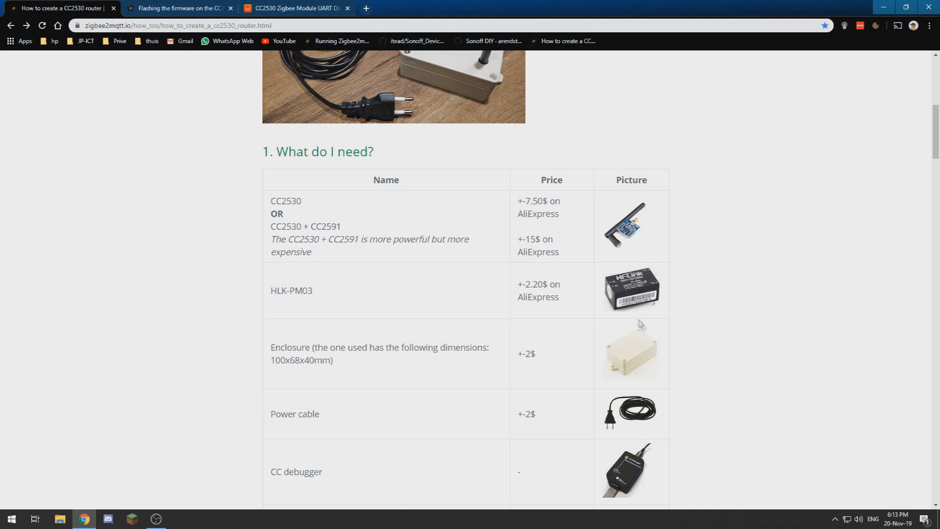
click(298, 9)
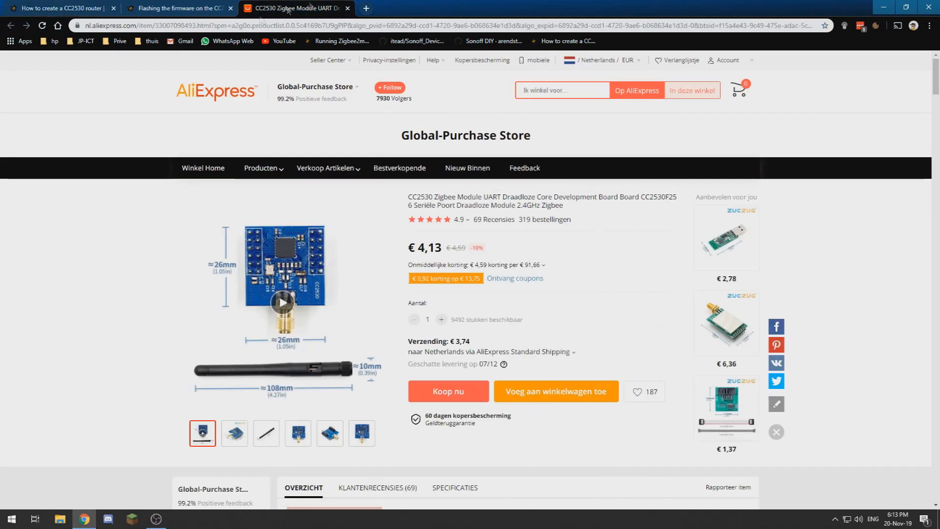
click(297, 433)
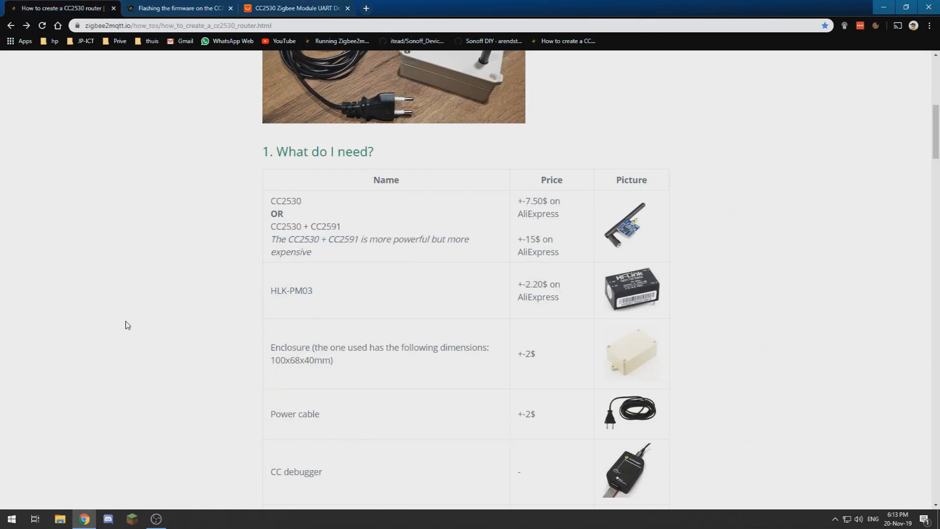
- Scroll to '2. Flashing the CC2530' and the CC debugger pin layout table
scroll(down, 3)
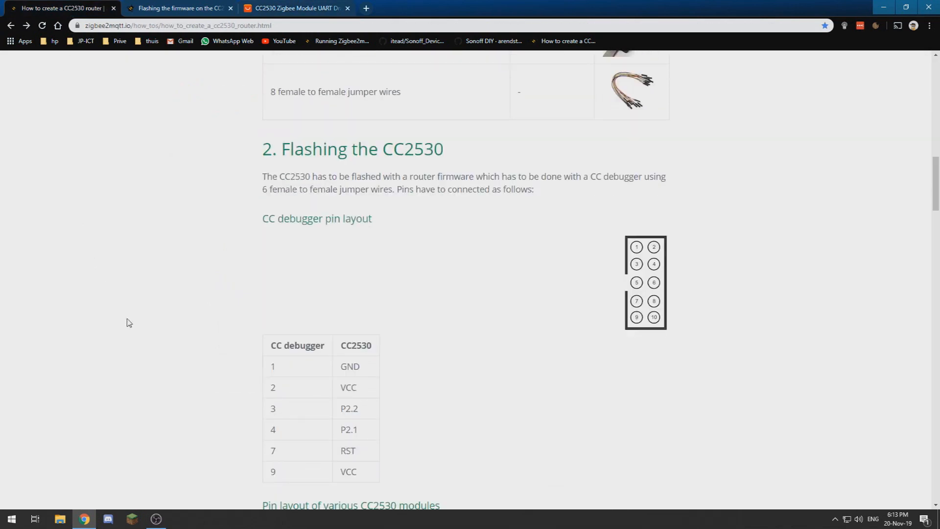
mouse_move(127, 331)
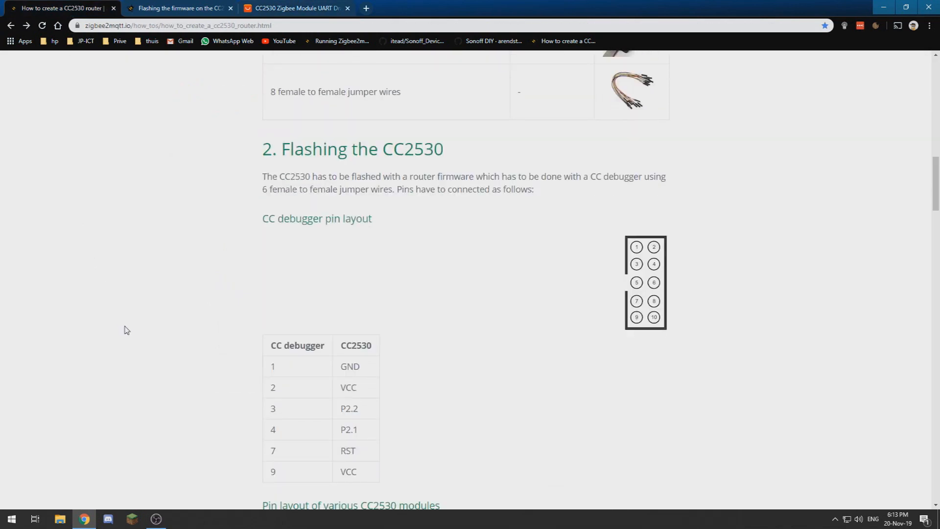
scroll(up, 3)
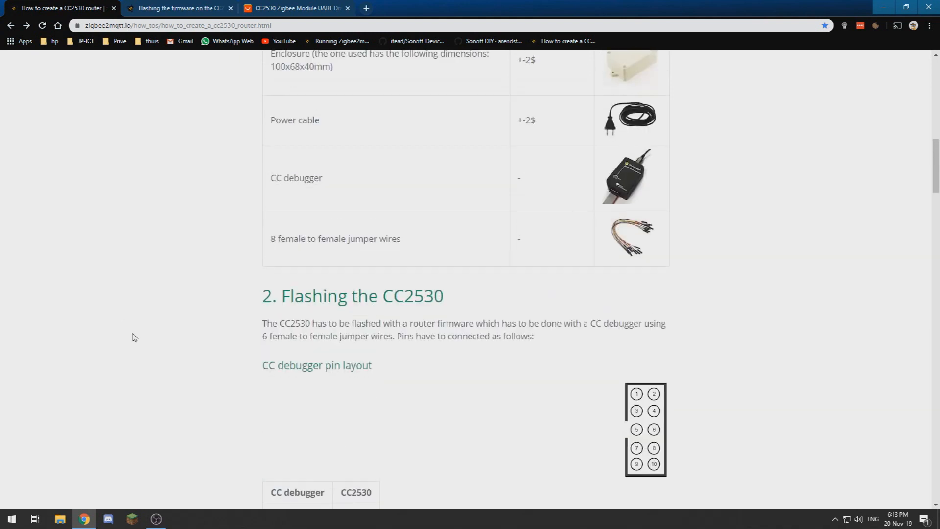
mouse_move(618, 204)
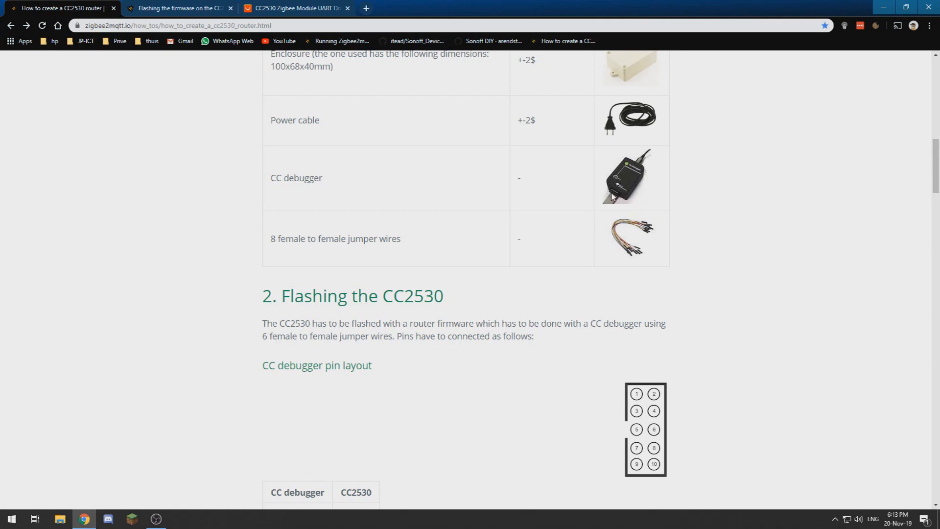
scroll(down, 3)
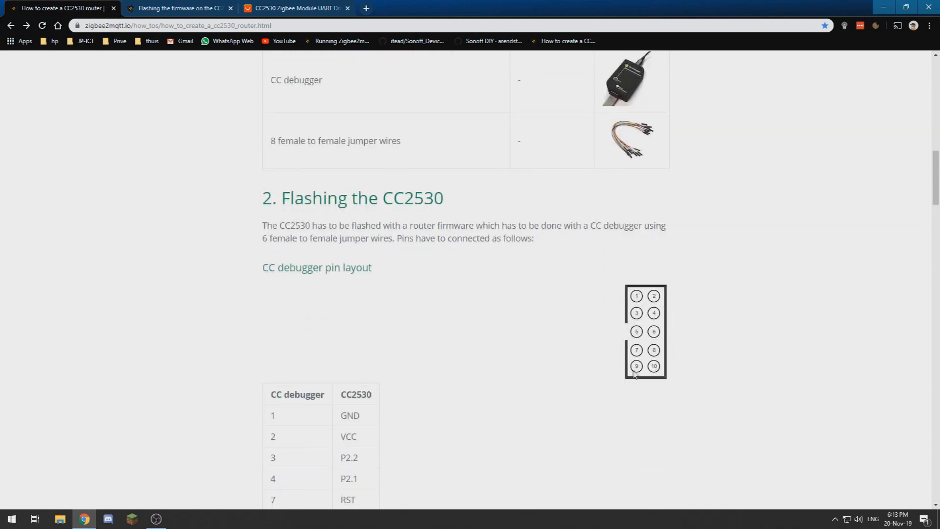
mouse_move(629, 342)
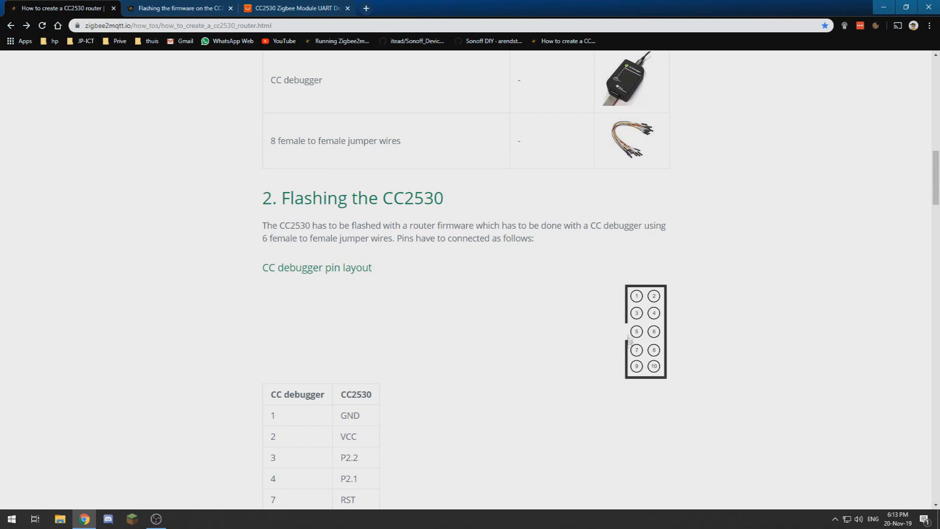
mouse_move(625, 327)
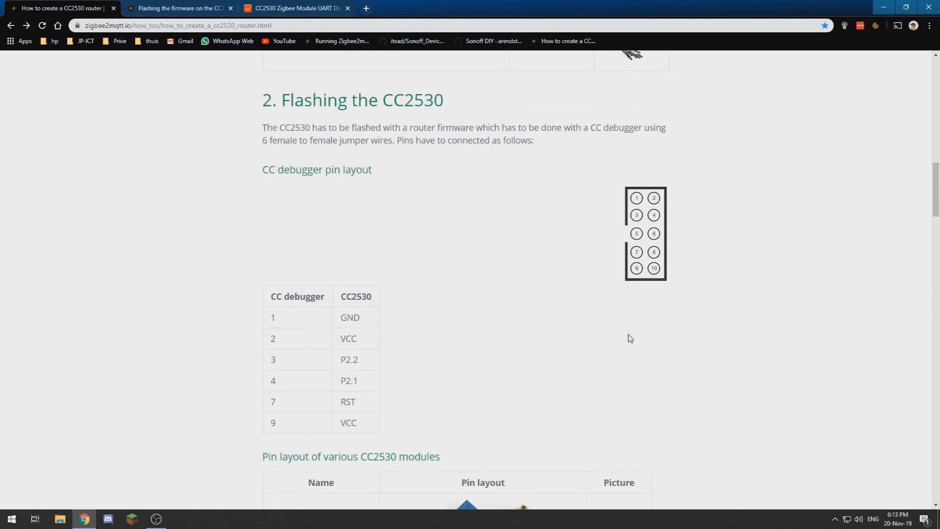
- Scroll down to the 'Pin layout of various CC2530 modules' table
scroll(down, 3)
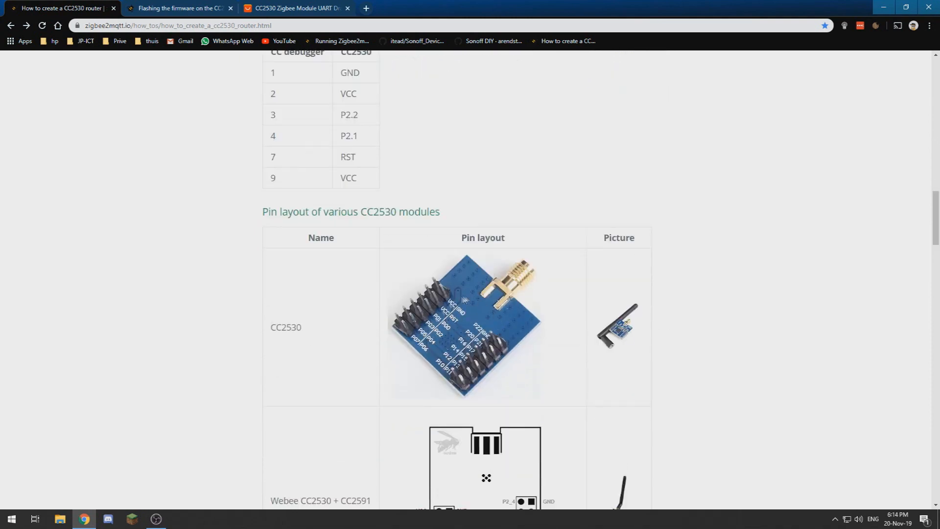
mouse_move(460, 355)
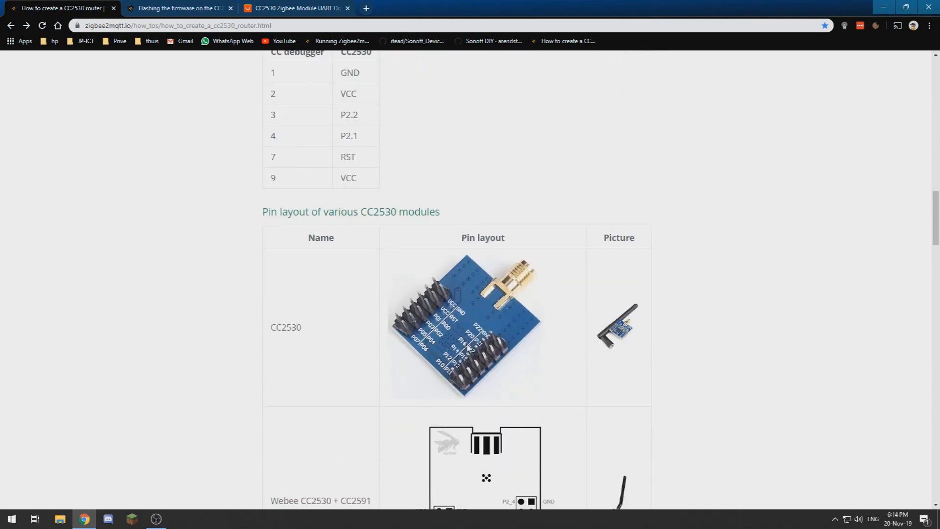
mouse_move(500, 353)
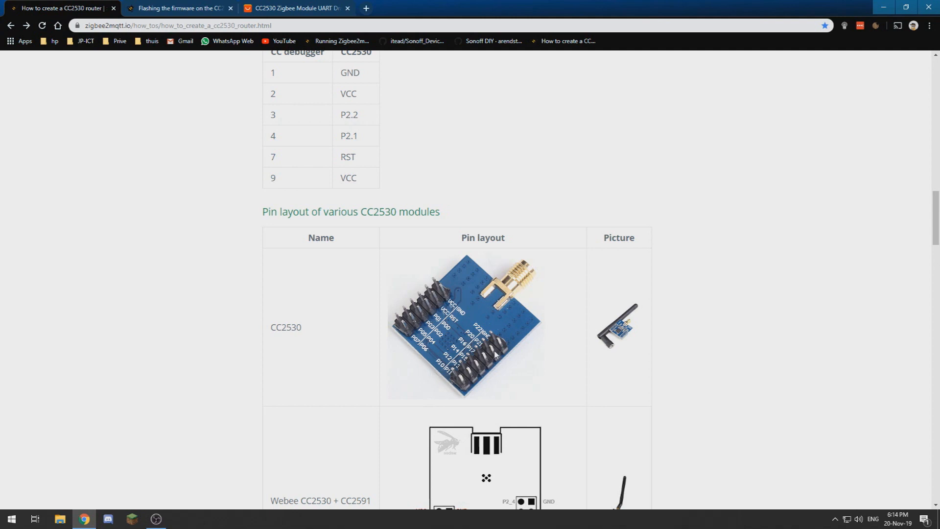
mouse_move(449, 307)
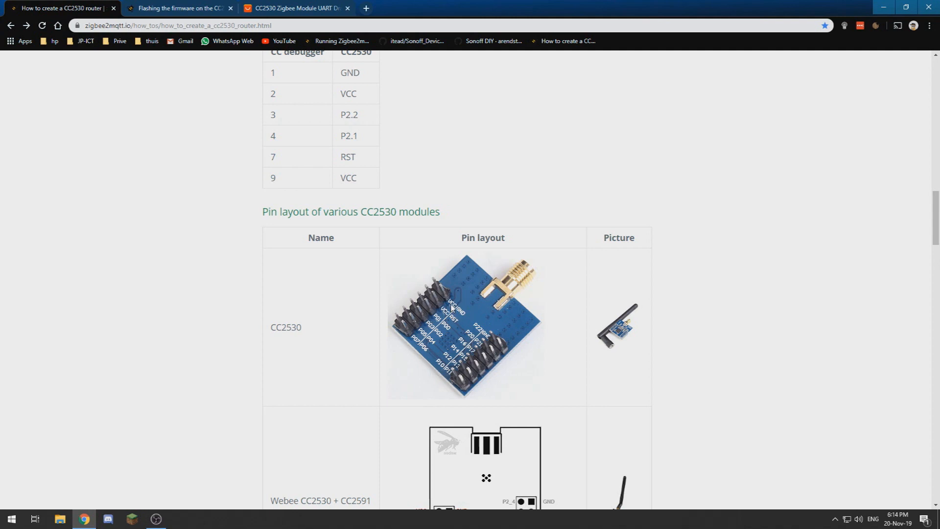
mouse_move(458, 286)
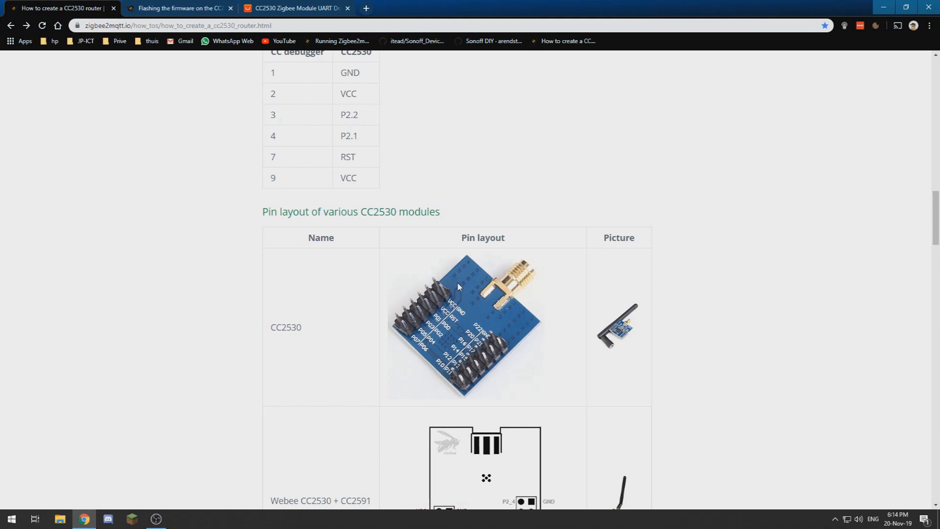
mouse_move(426, 330)
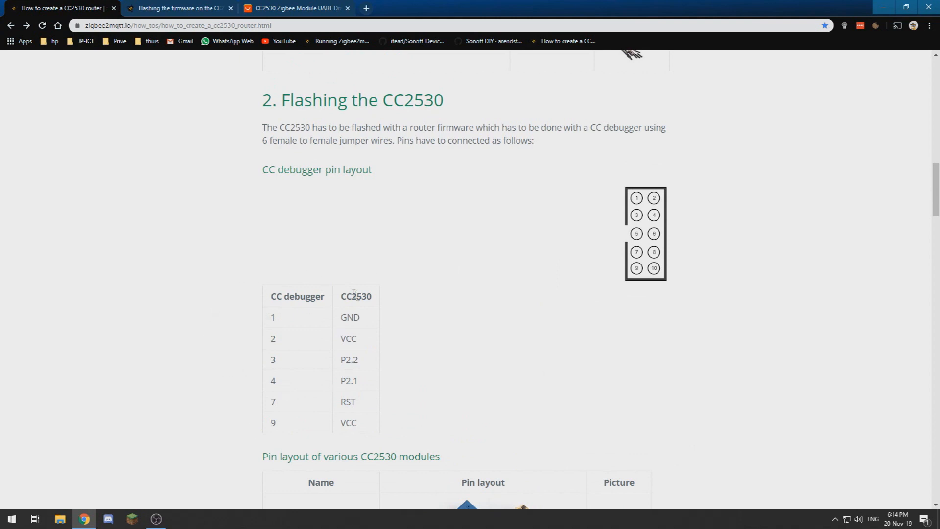
mouse_move(311, 318)
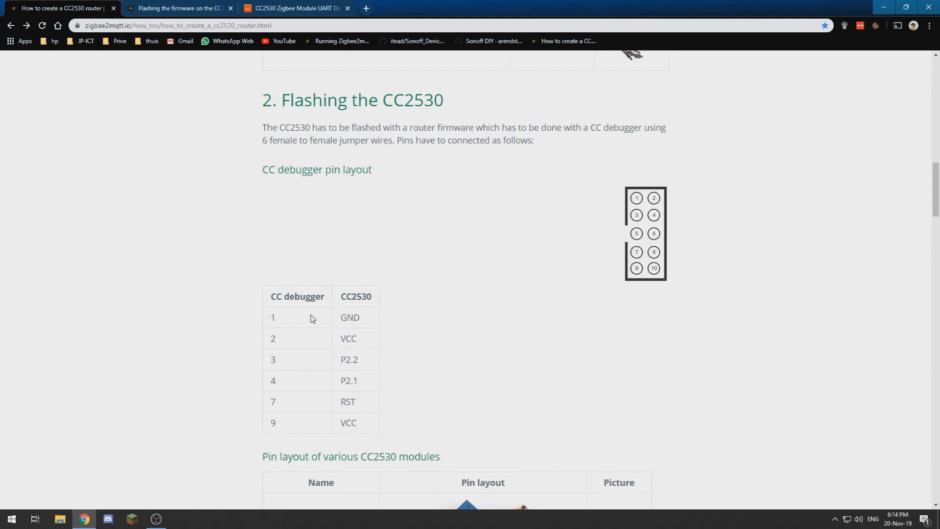
mouse_move(636, 198)
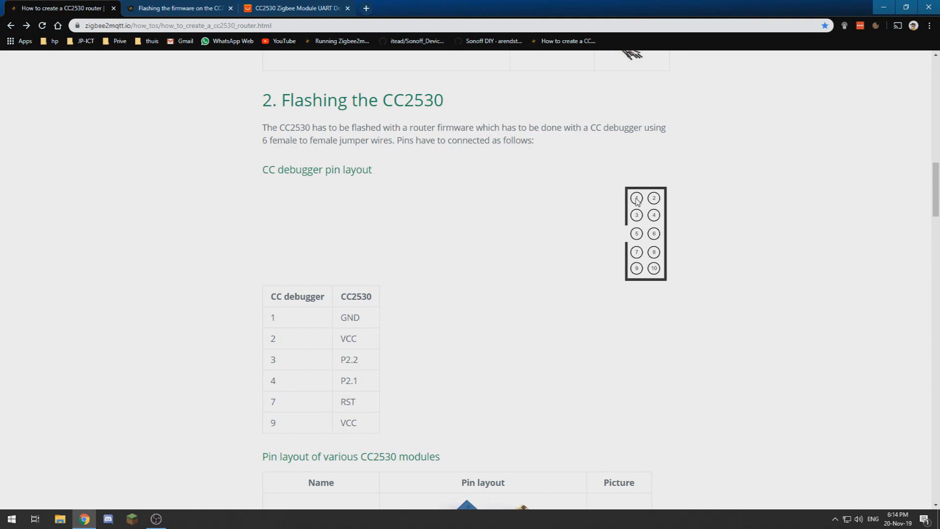
- Review the pin table and module layouts, then follow the 'Flashing the CC2531' link
scroll(down, 3)
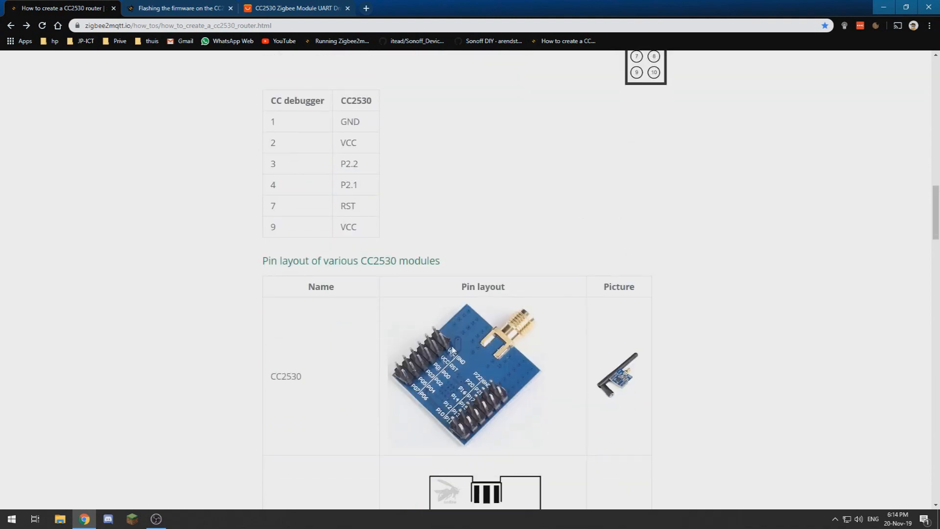
mouse_move(505, 397)
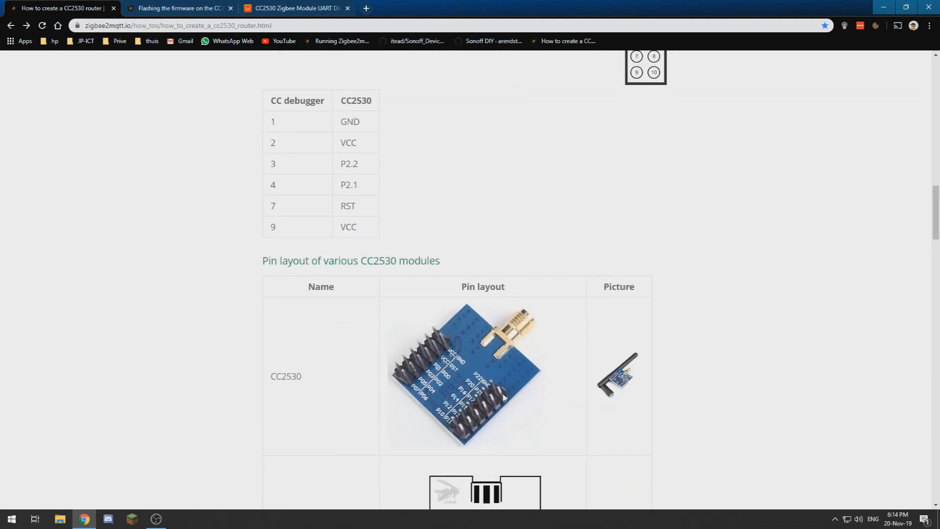
mouse_move(508, 402)
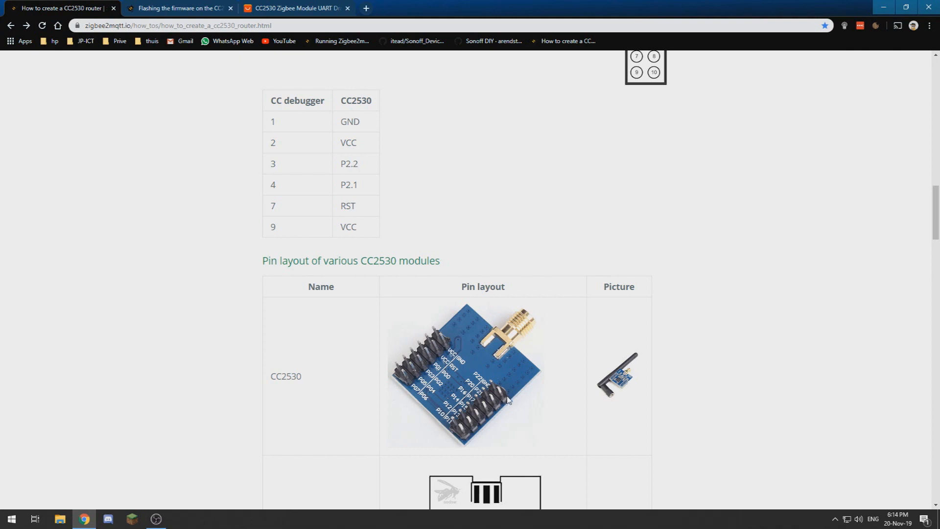
scroll(up, 3)
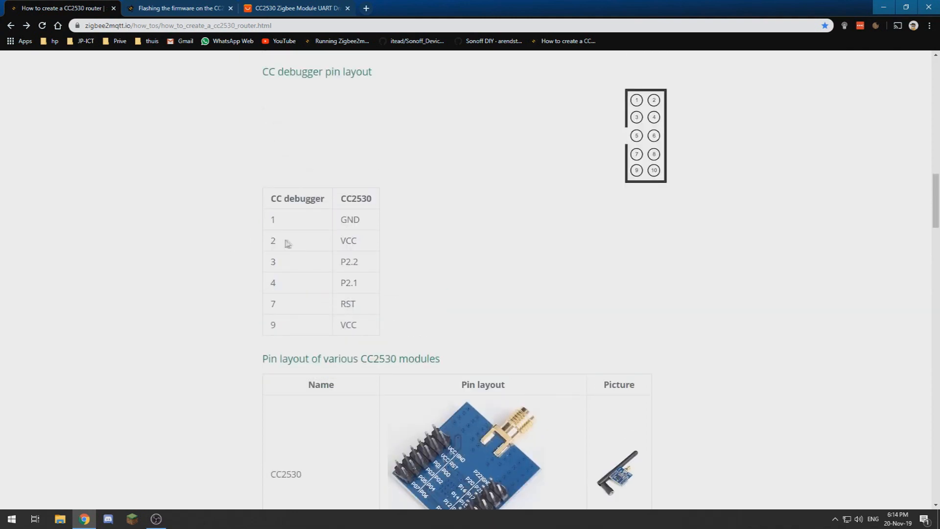
mouse_move(656, 103)
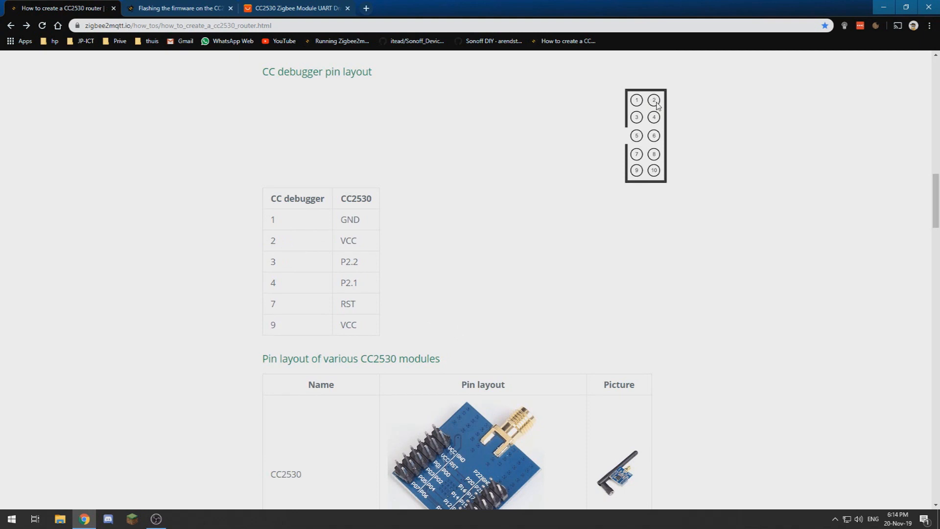
scroll(down, 3)
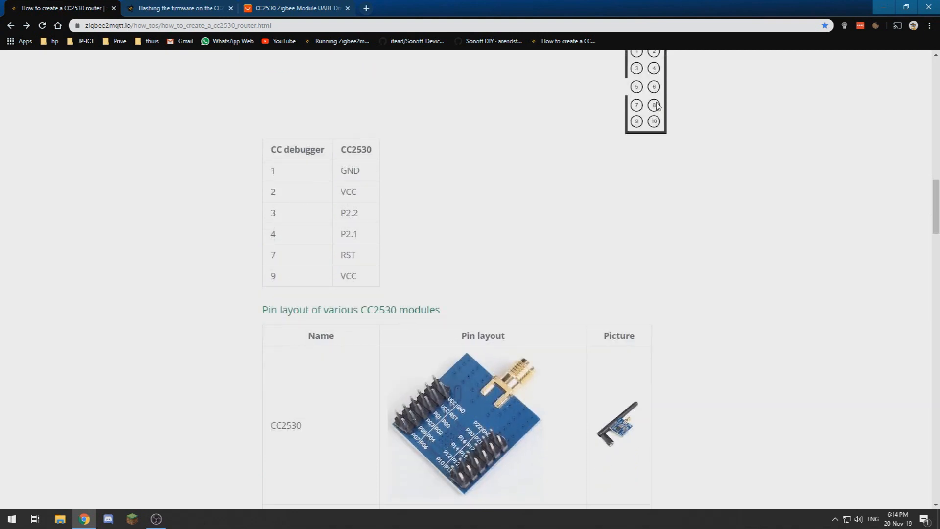
scroll(down, 3)
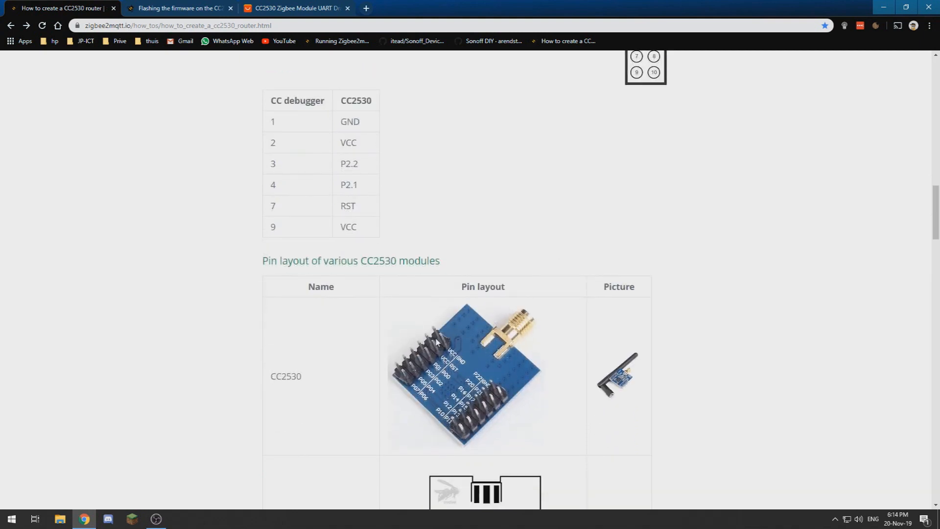
mouse_move(308, 184)
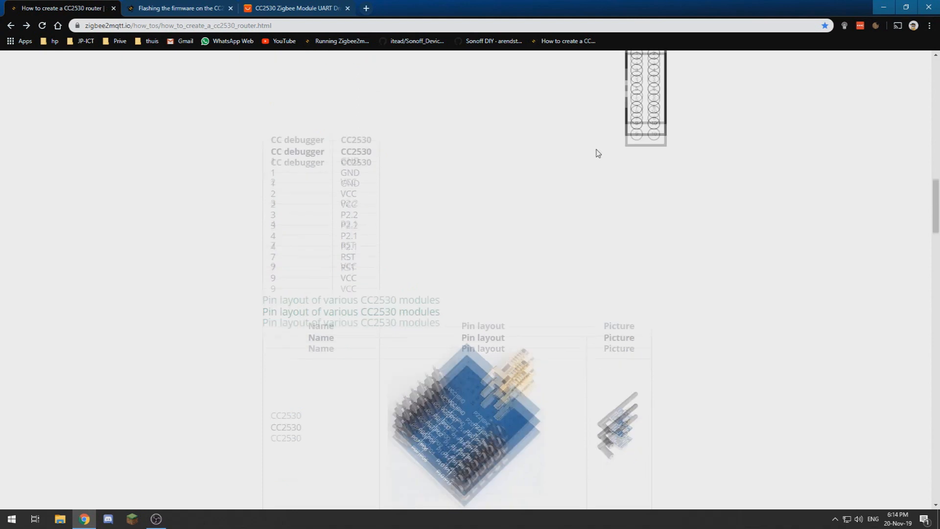
scroll(down, 3)
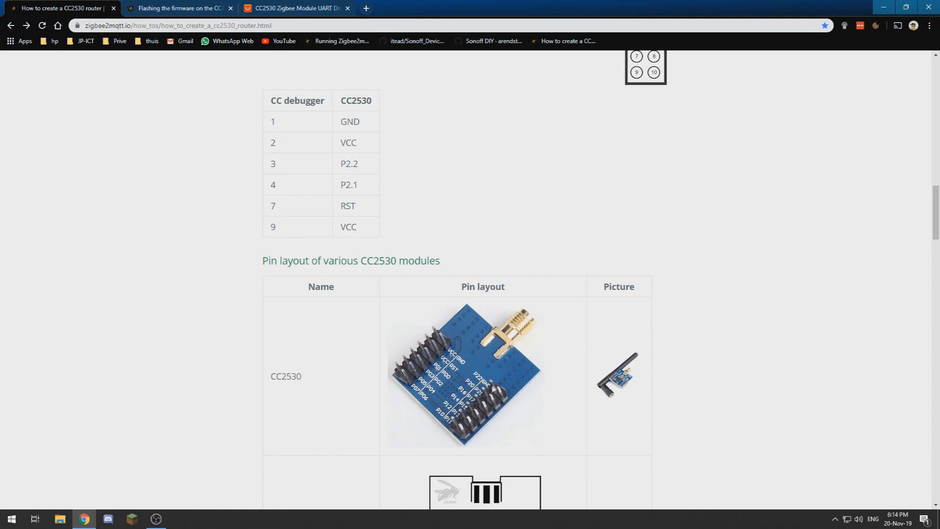
mouse_move(496, 392)
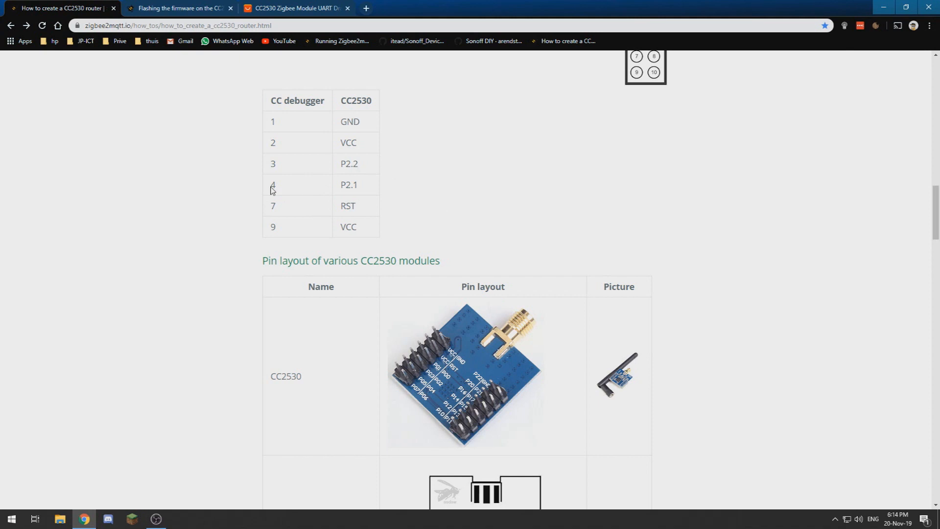
mouse_move(359, 187)
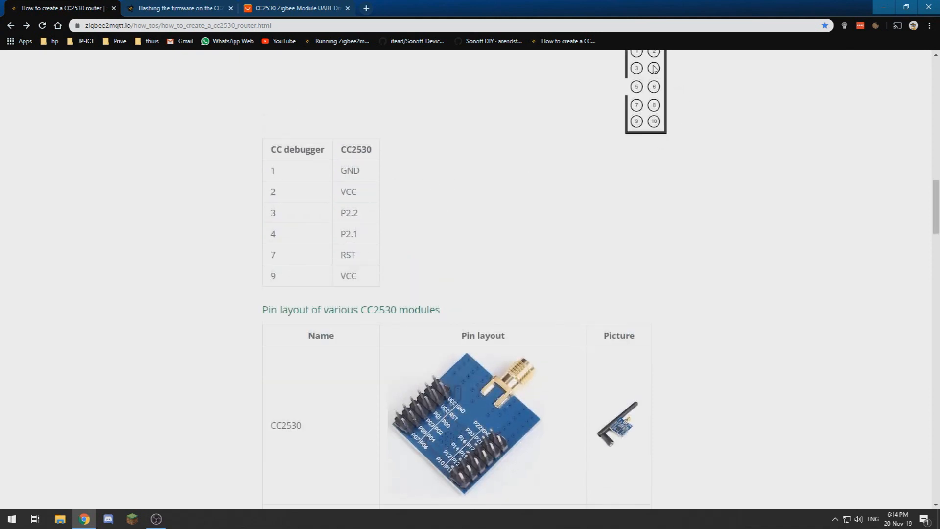
scroll(down, 3)
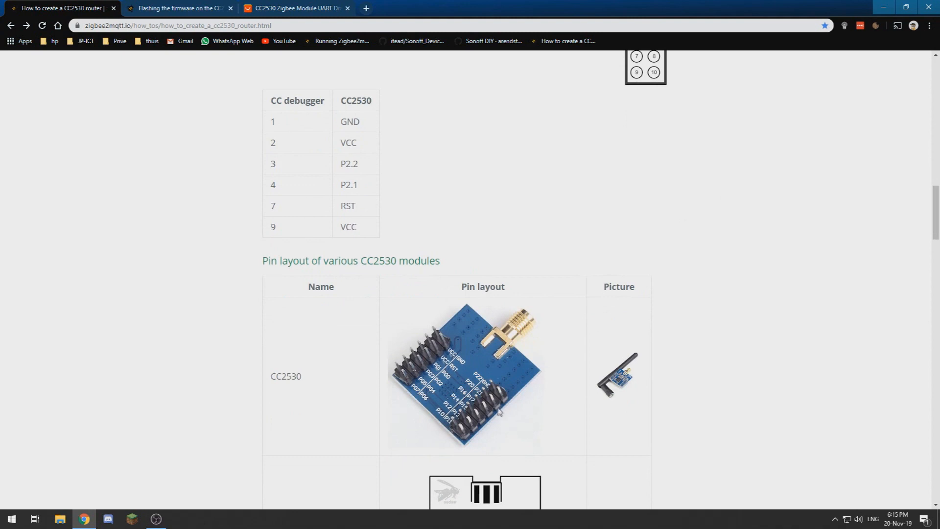
mouse_move(498, 408)
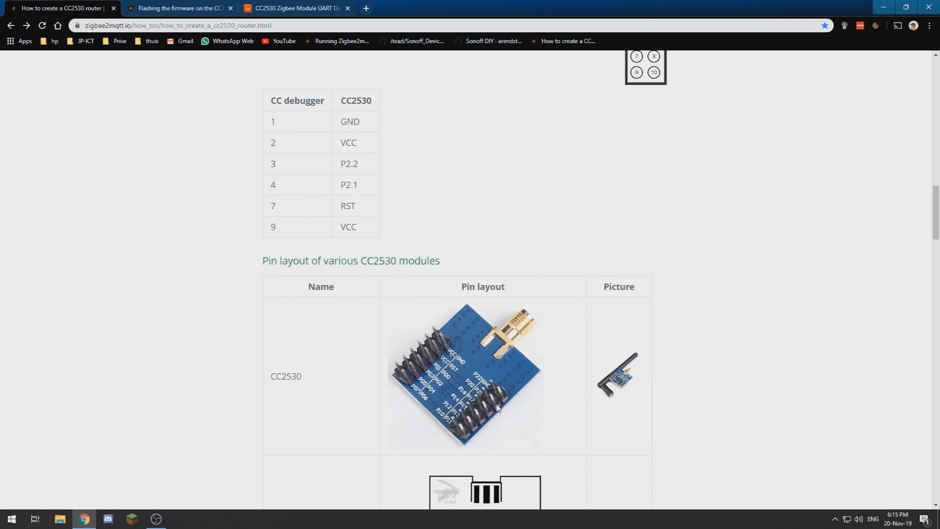
mouse_move(299, 175)
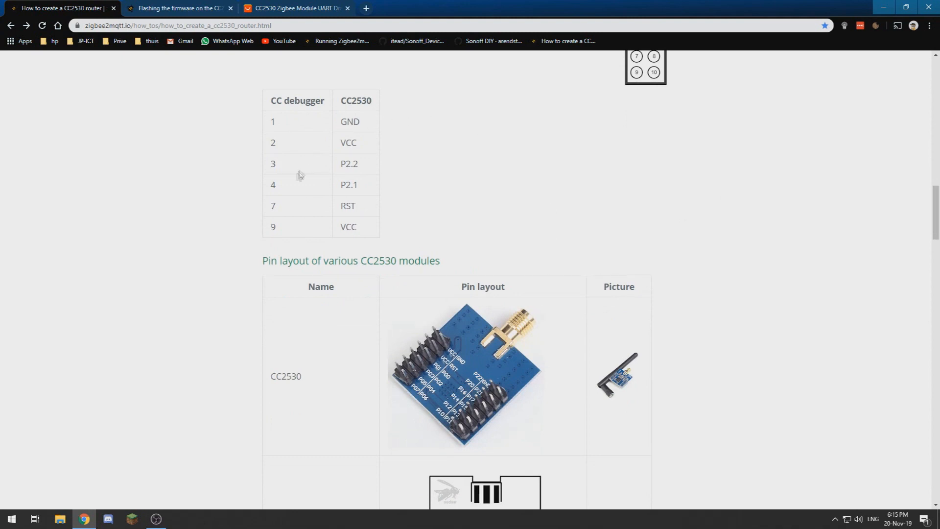
mouse_move(278, 213)
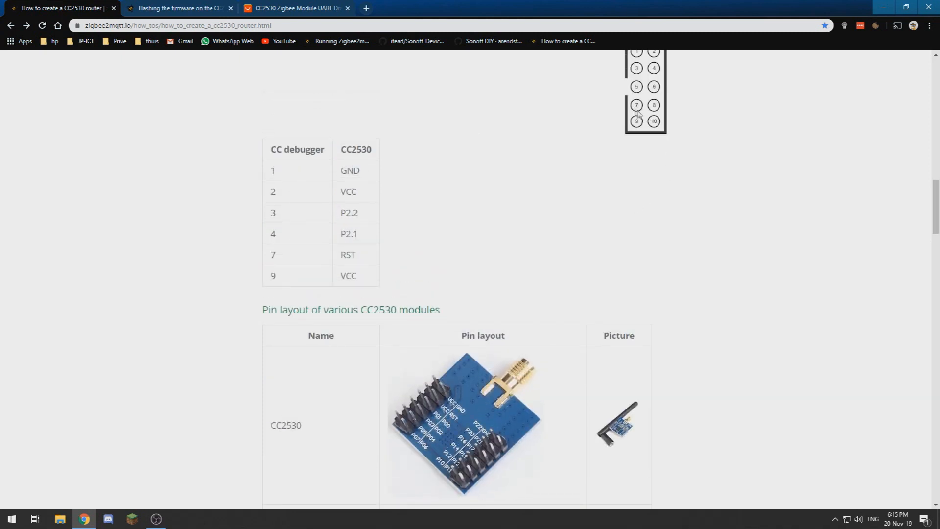
scroll(down, 3)
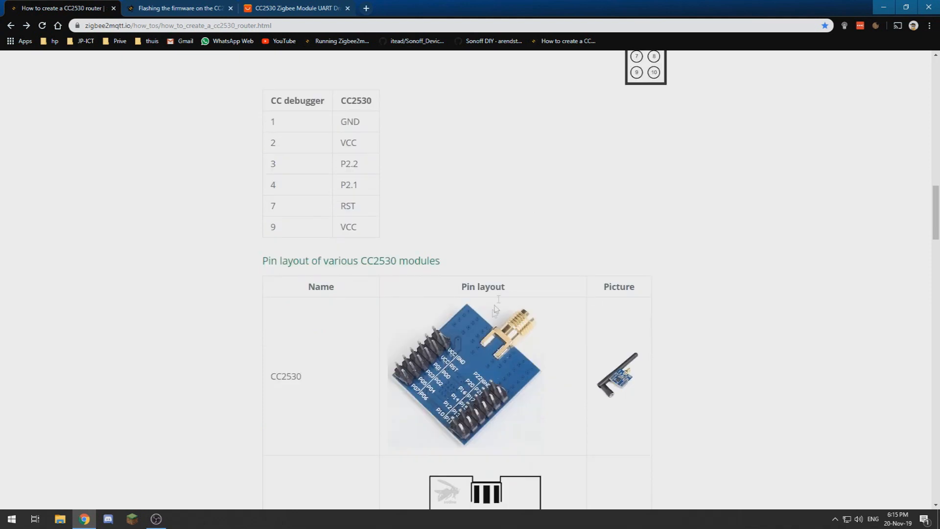
mouse_move(438, 369)
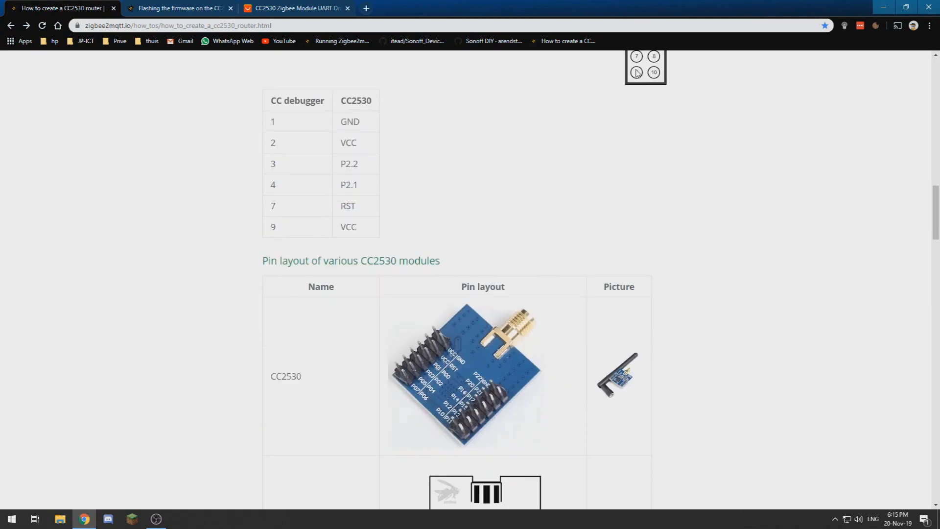
mouse_move(434, 341)
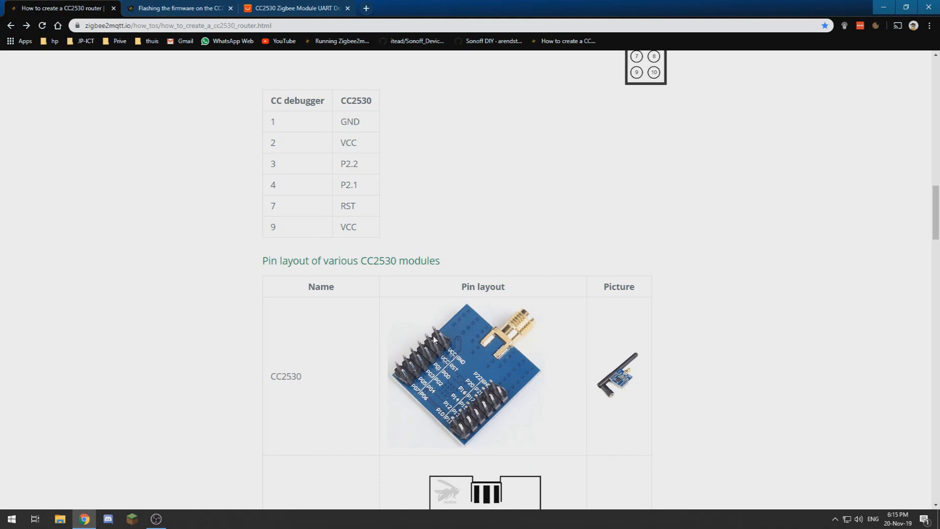
scroll(down, 3)
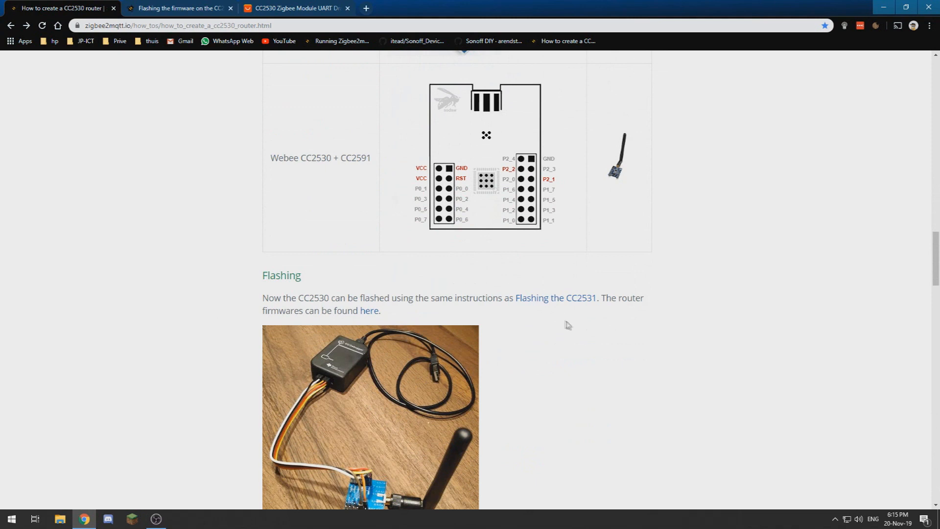
click(556, 298)
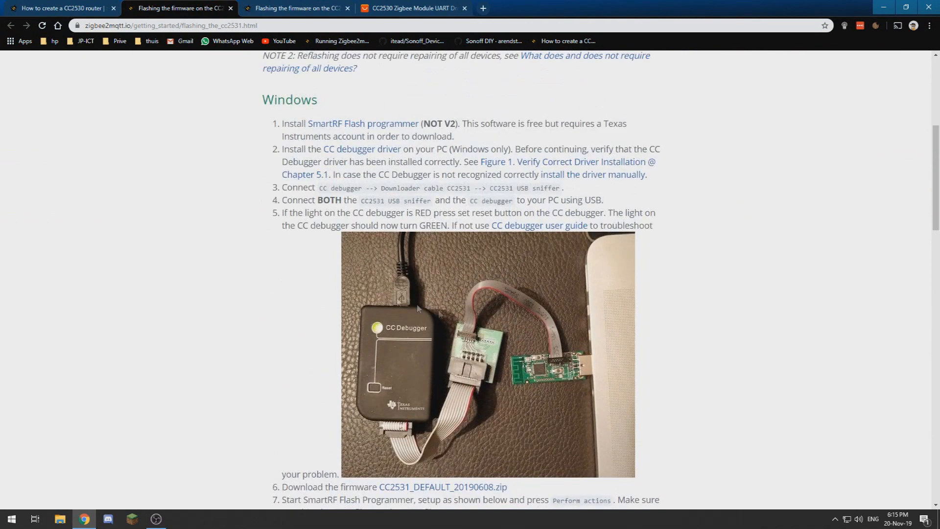
mouse_move(172, 165)
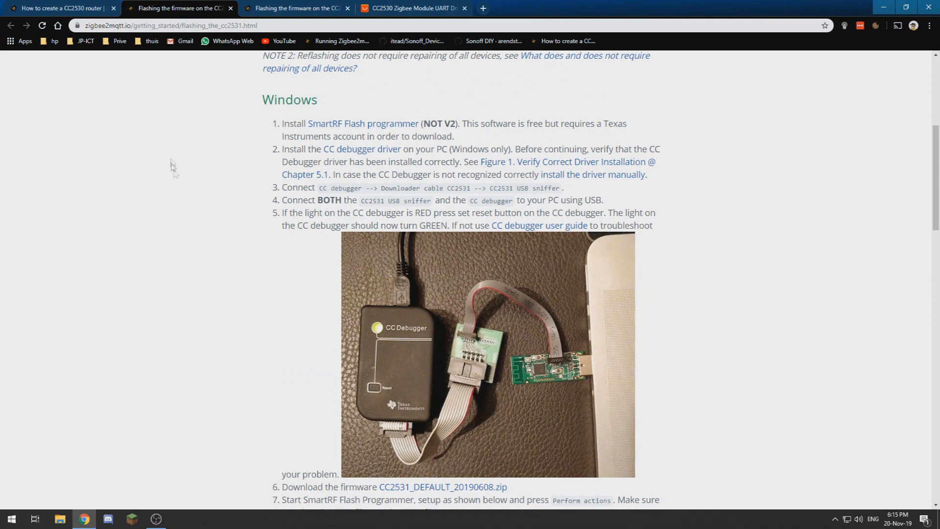
- Read the CC2531 Windows flashing steps, then return to the CC2530 router guide tab
scroll(down, 3)
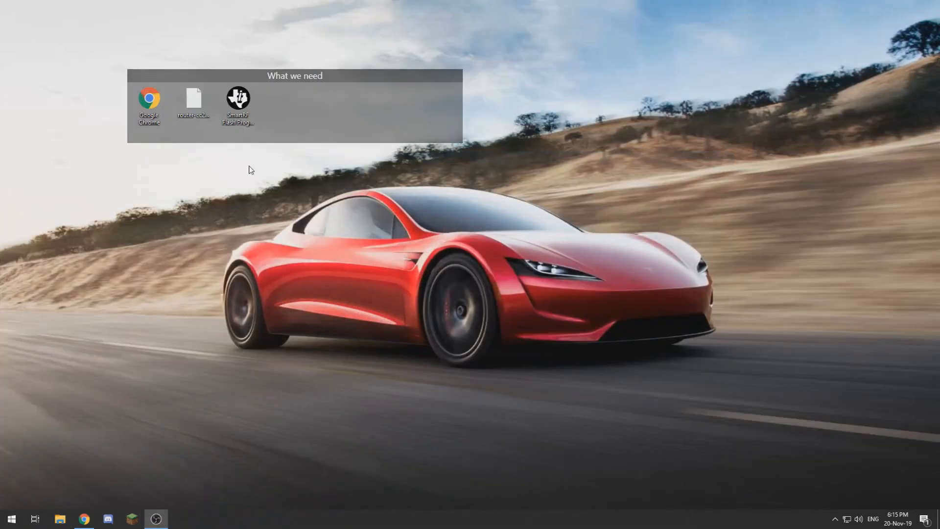
click(237, 98)
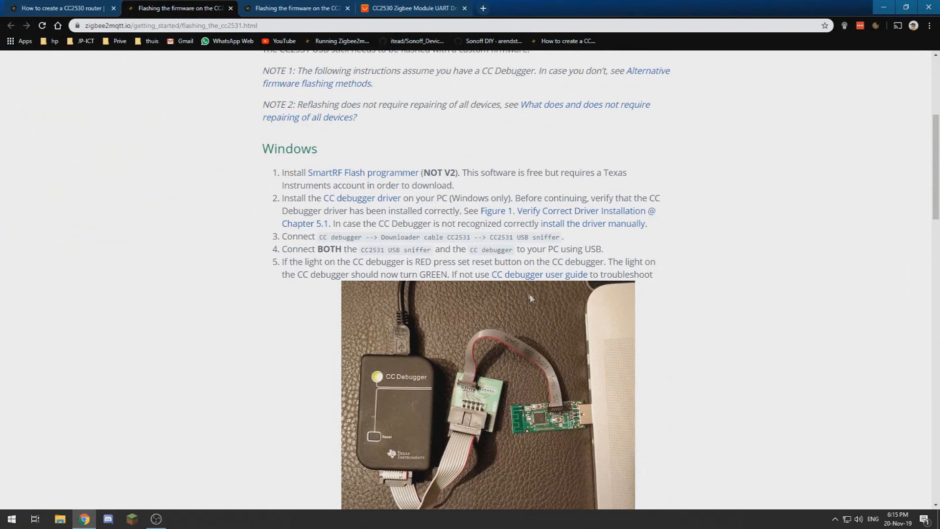
mouse_move(321, 318)
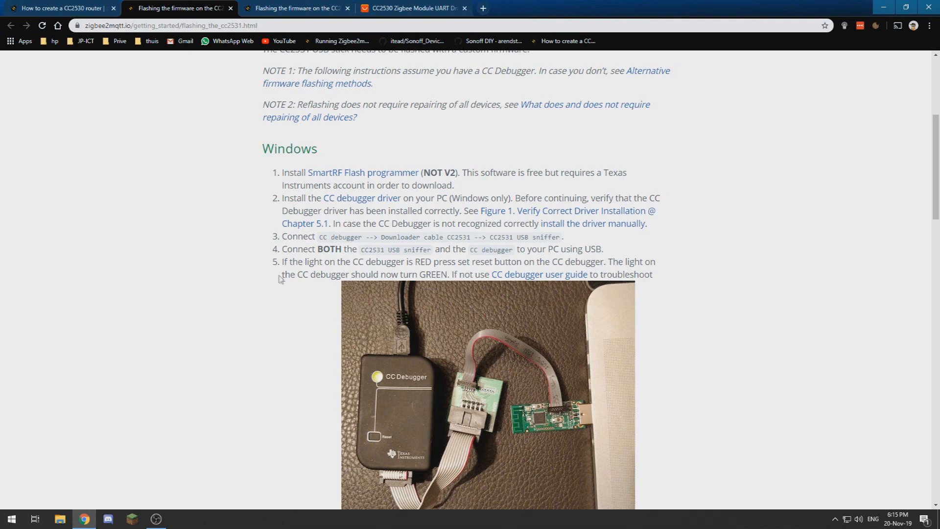
click(64, 7)
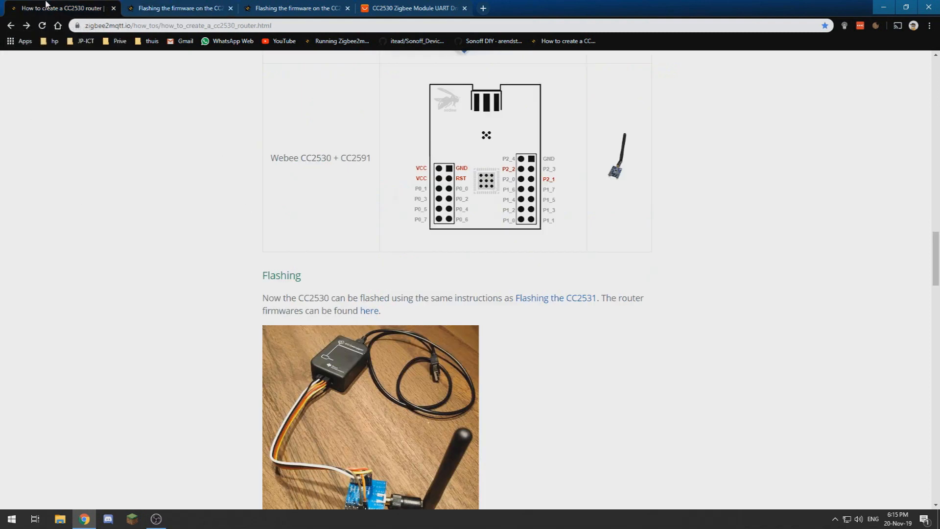
- Browse Z-Stack-firmware router > CC2530 > bin and download CC2530_router_2019_02.zip
click(370, 311)
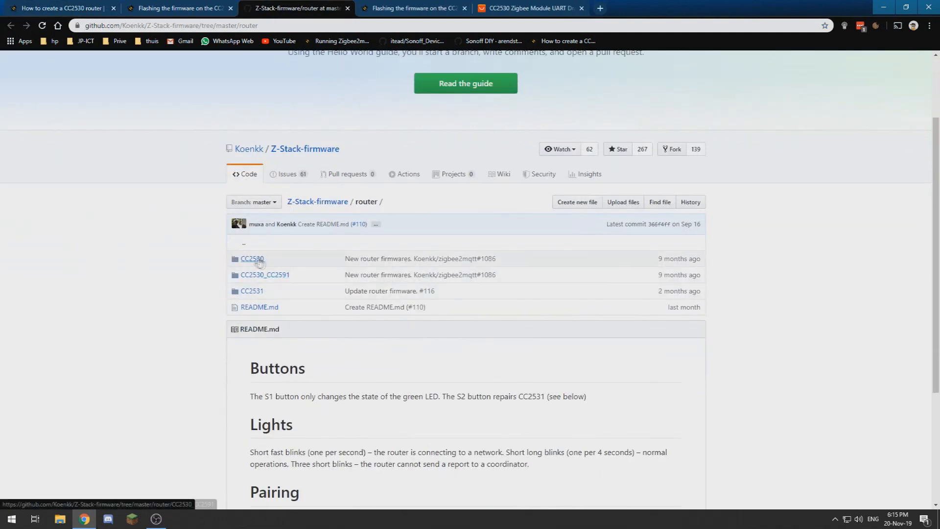
mouse_move(215, 266)
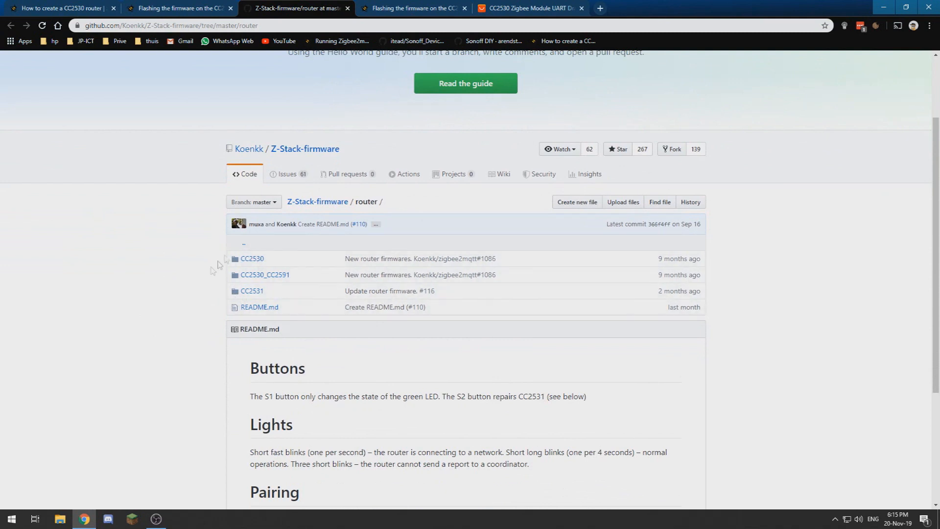
mouse_move(192, 252)
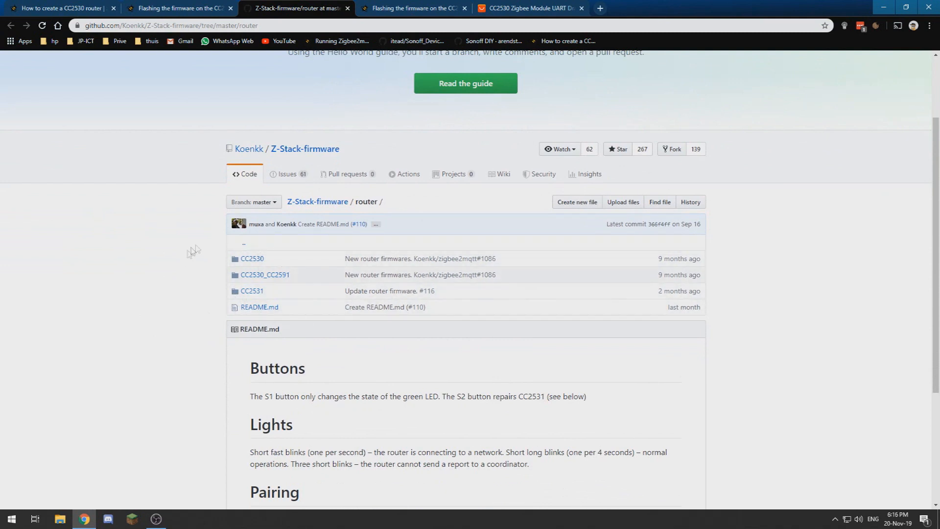
click(252, 258)
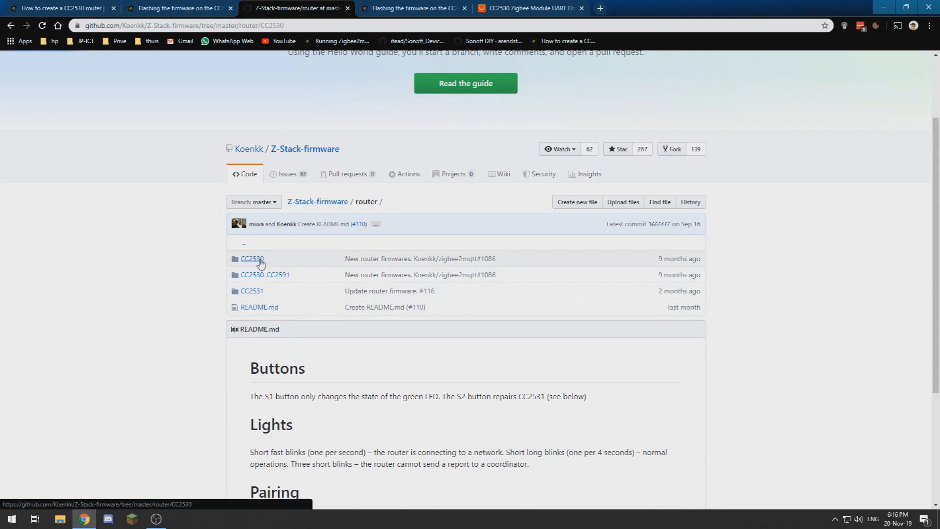
click(252, 259)
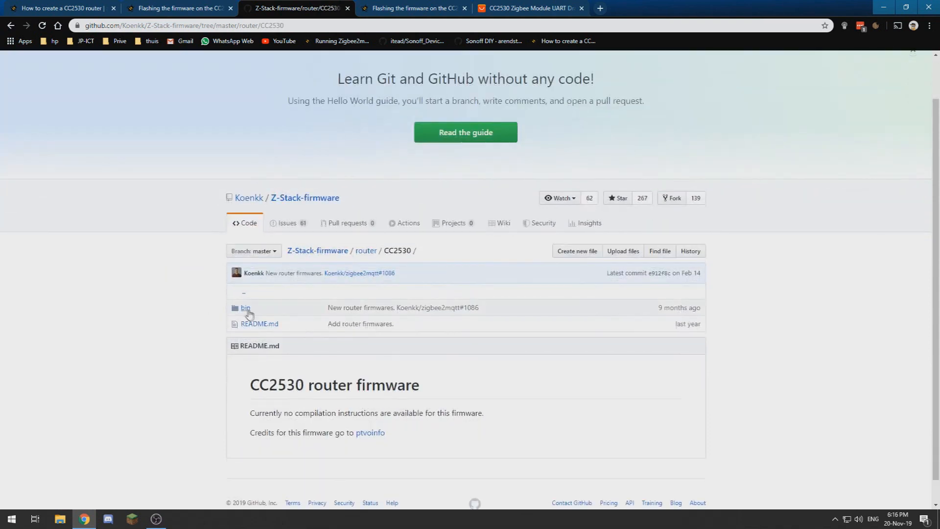
click(245, 308)
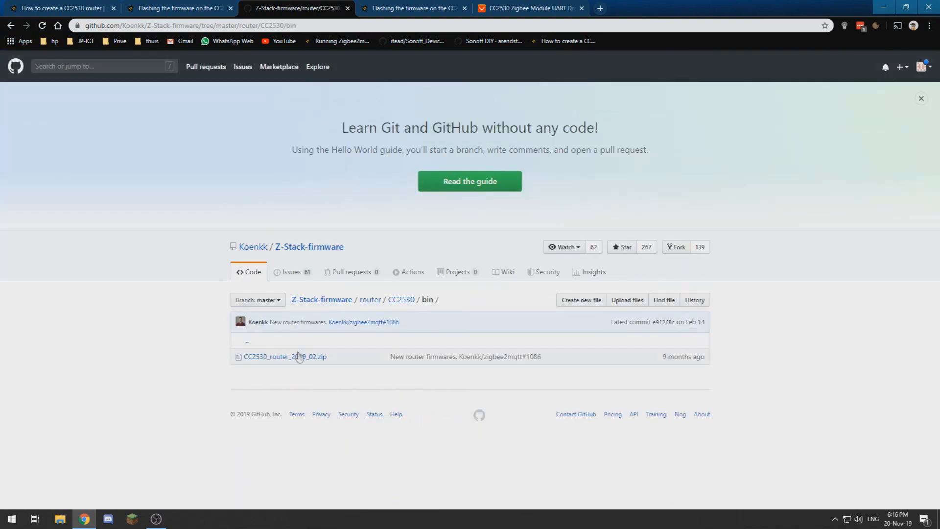
click(284, 356)
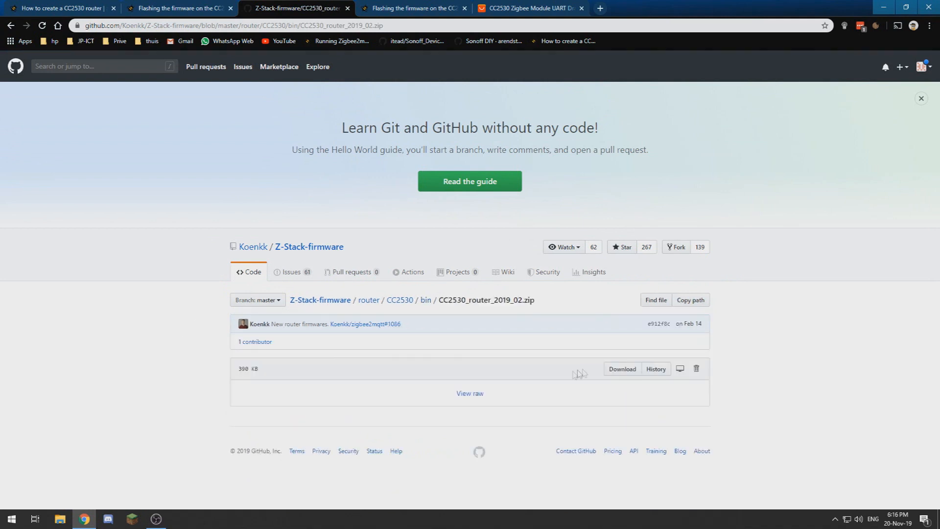
click(622, 368)
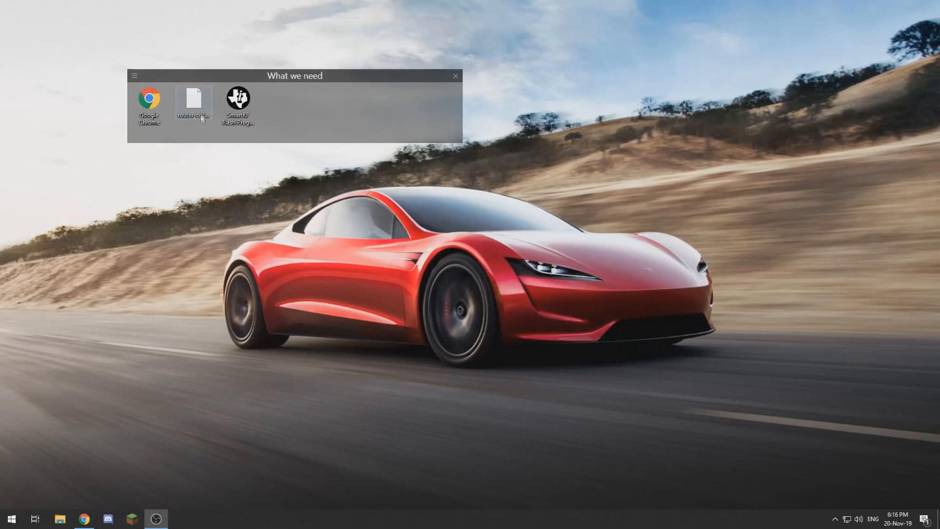
- Launch SmartRF Flash Programmer and set router-cc2530-std.hex as the flash image
click(194, 100)
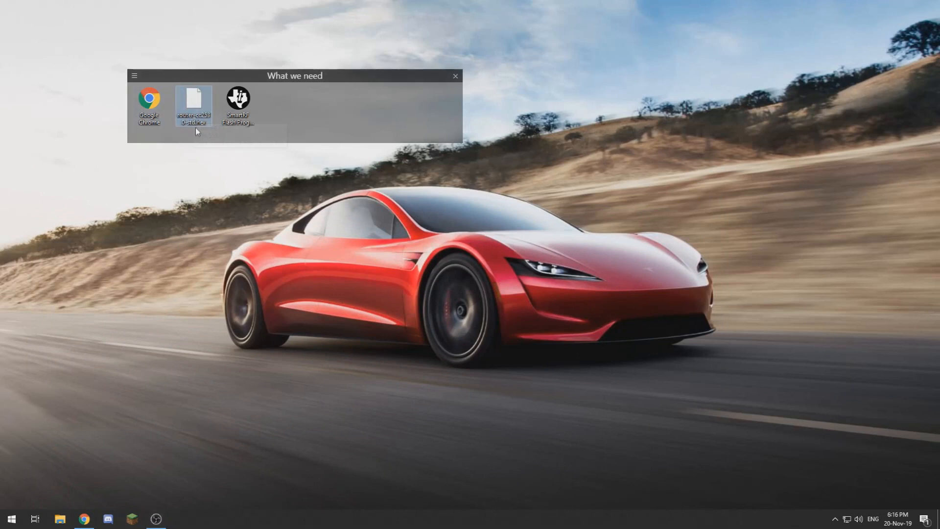
mouse_move(238, 103)
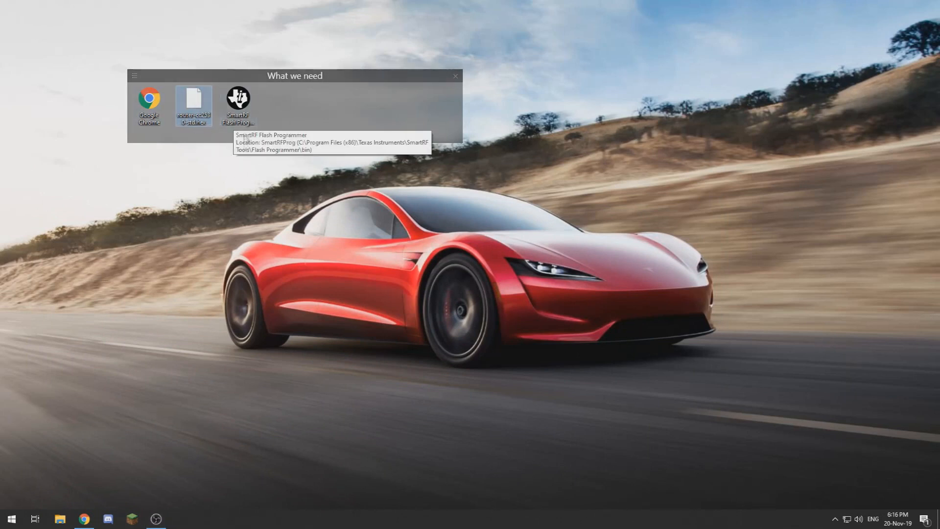
double_click(237, 98)
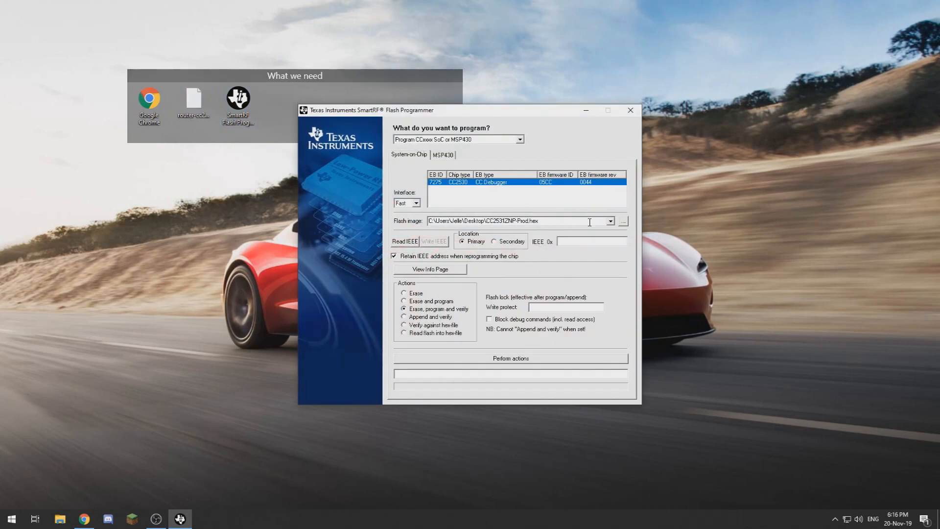
click(622, 221)
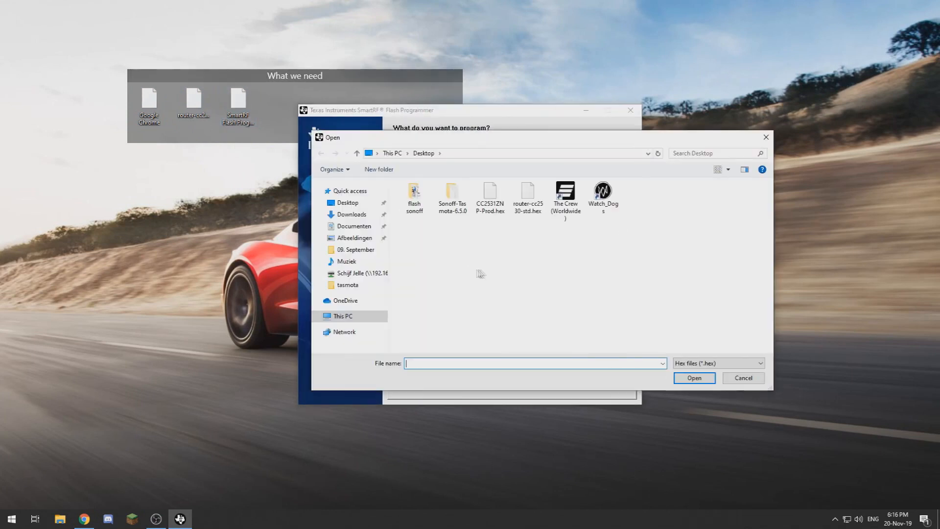
click(695, 377)
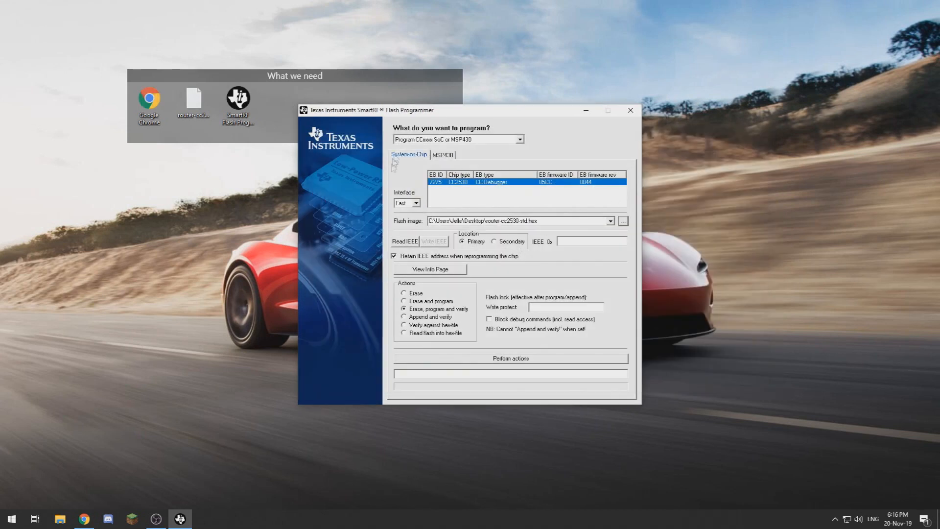
click(85, 519)
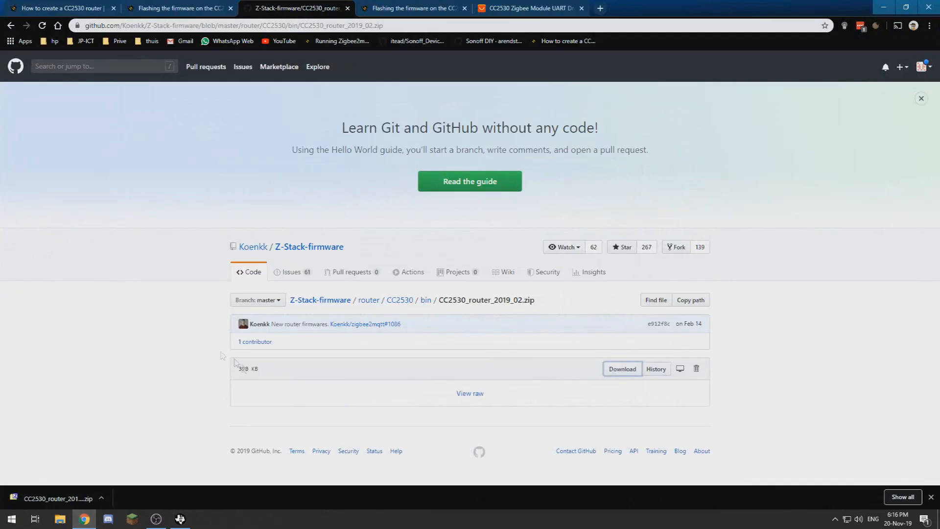
- Switch to the CC2530 router guide and scroll to '3. Putting it in an enclosure'
click(64, 8)
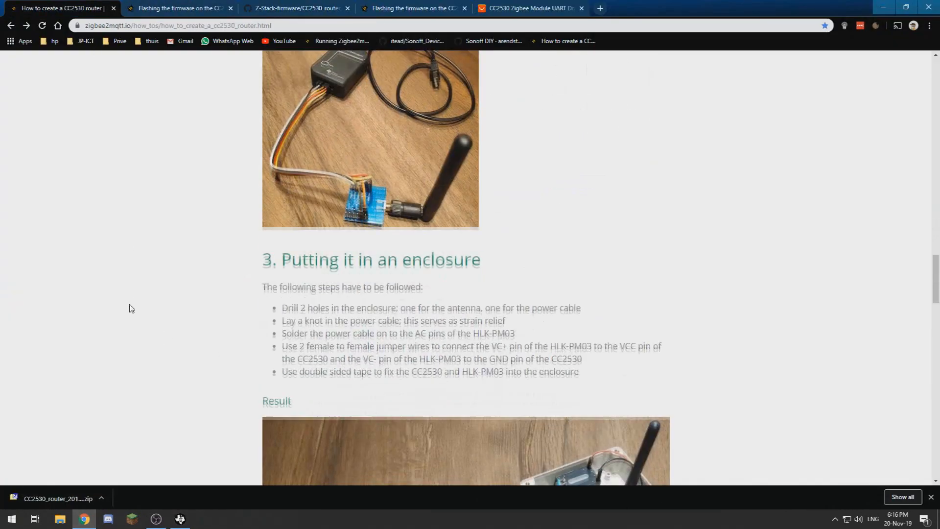
scroll(down, 3)
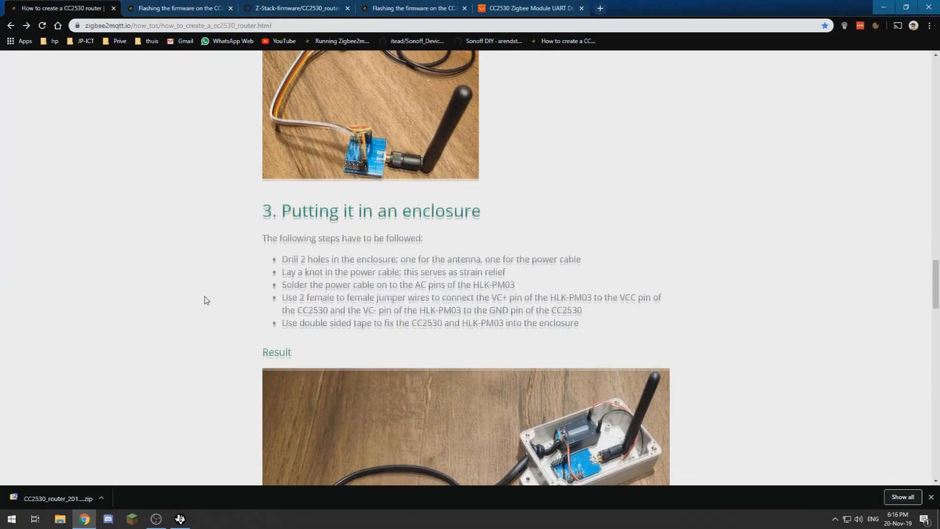
scroll(up, 3)
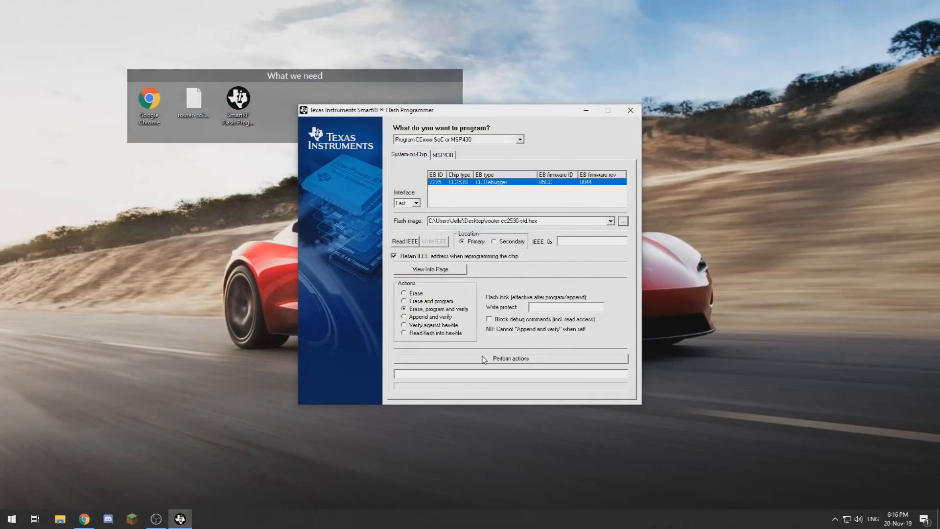
- Run 'Erase, program and verify' to flash the router firmware onto the CC2530
click(510, 358)
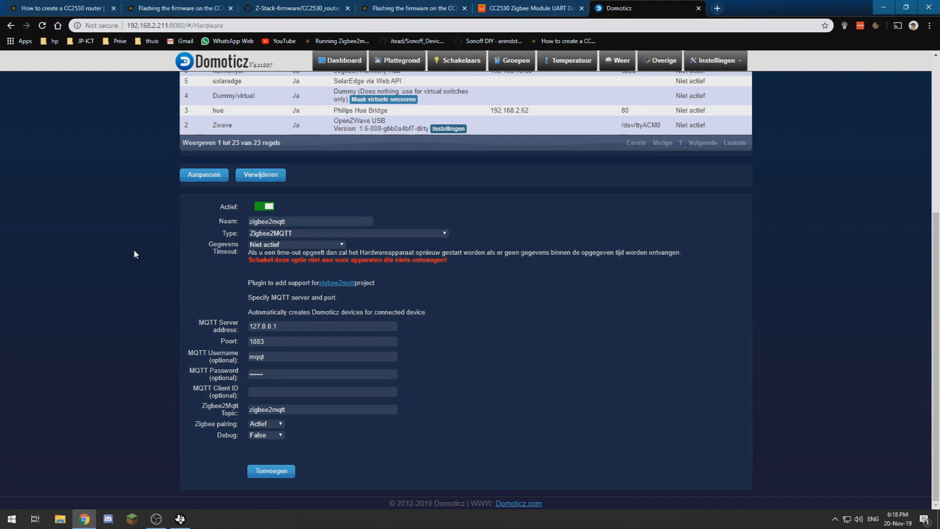
mouse_move(67, 388)
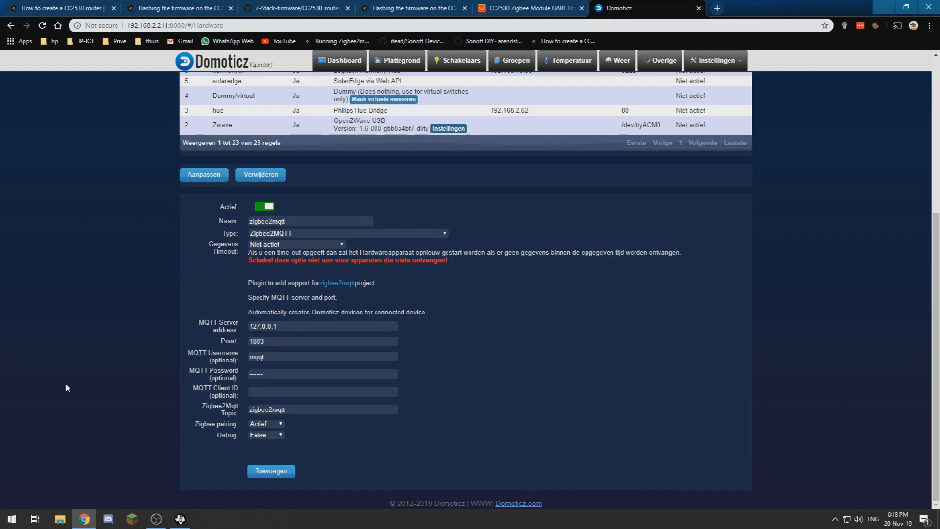
mouse_move(196, 429)
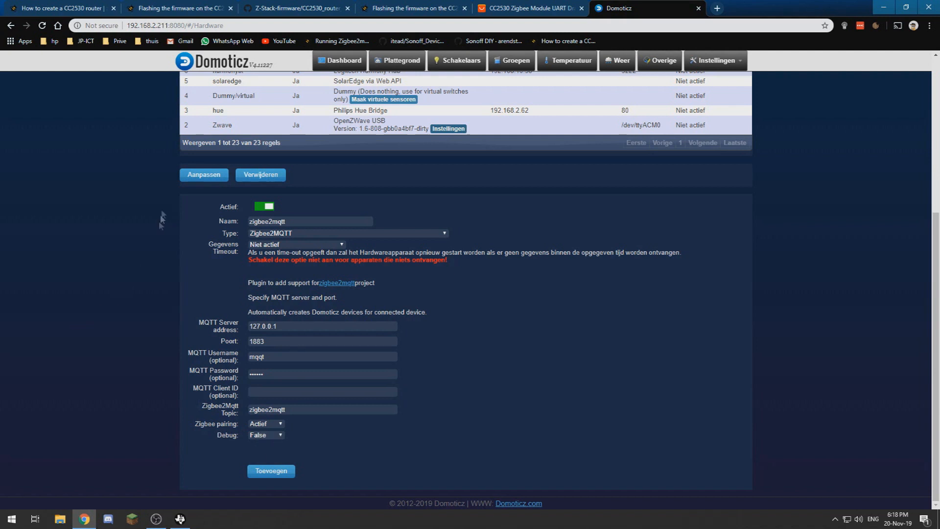
- Choose Actief in the zigbee2mqtt hardware's Zigbee pairing dropdown
click(266, 424)
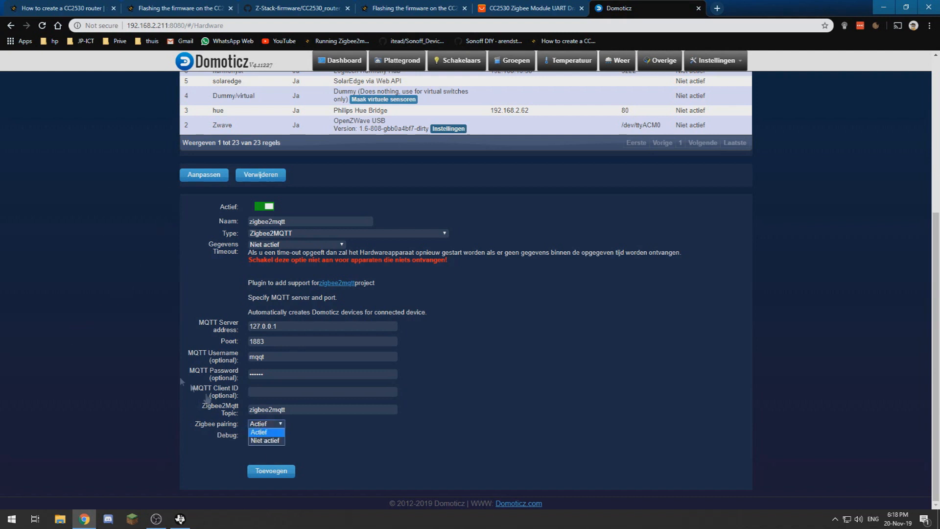
click(265, 432)
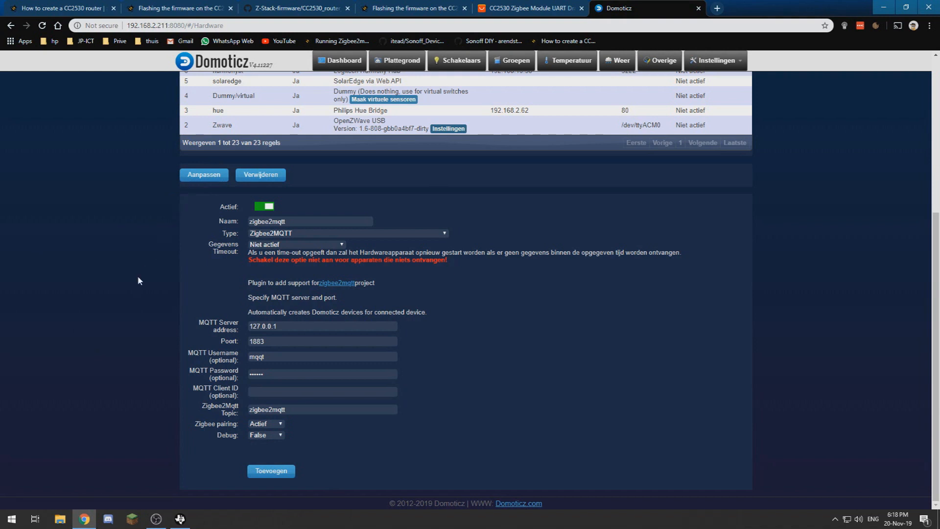
click(716, 59)
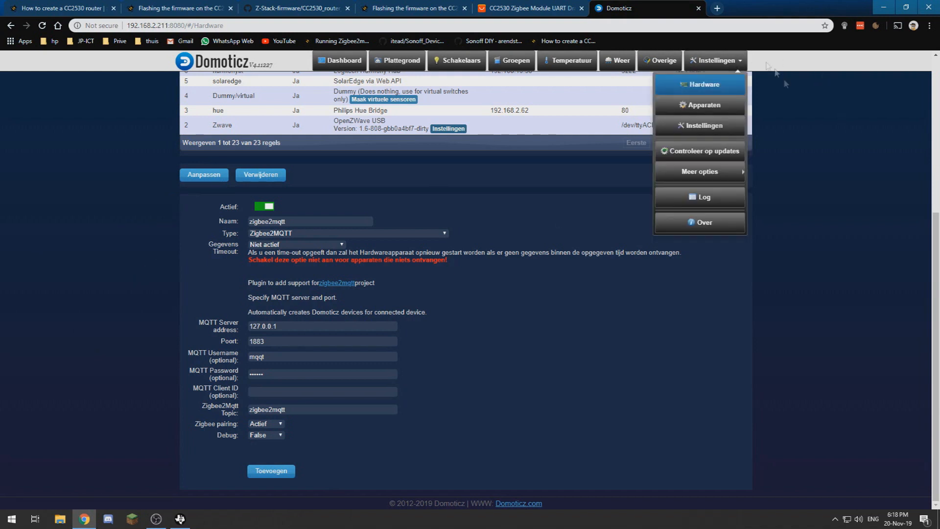
- Open the Domoticz log and scroll through recent Z-Wave, MQTT and dzVents entries
click(700, 197)
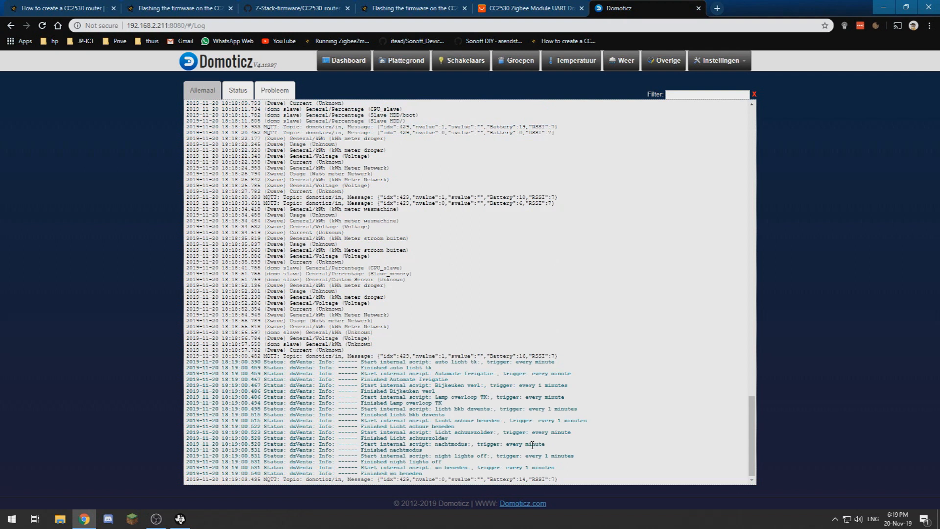
scroll(down, 3)
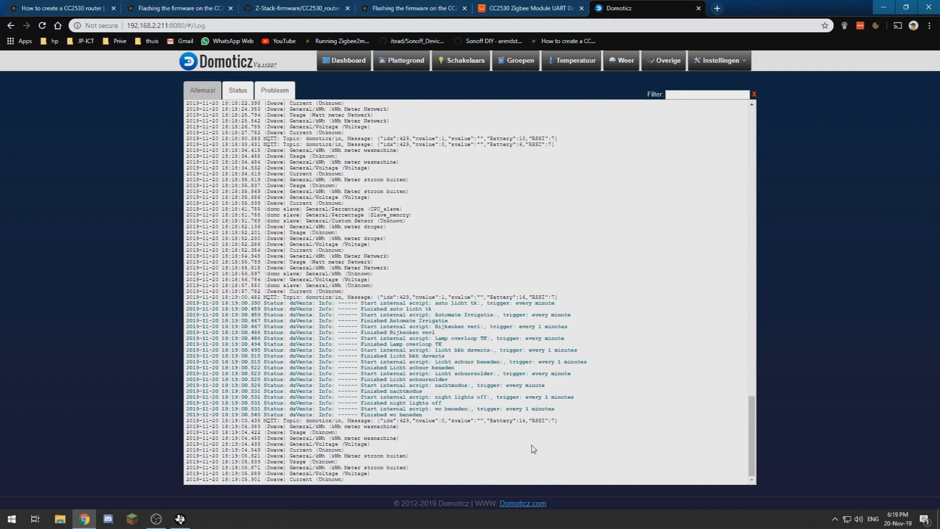